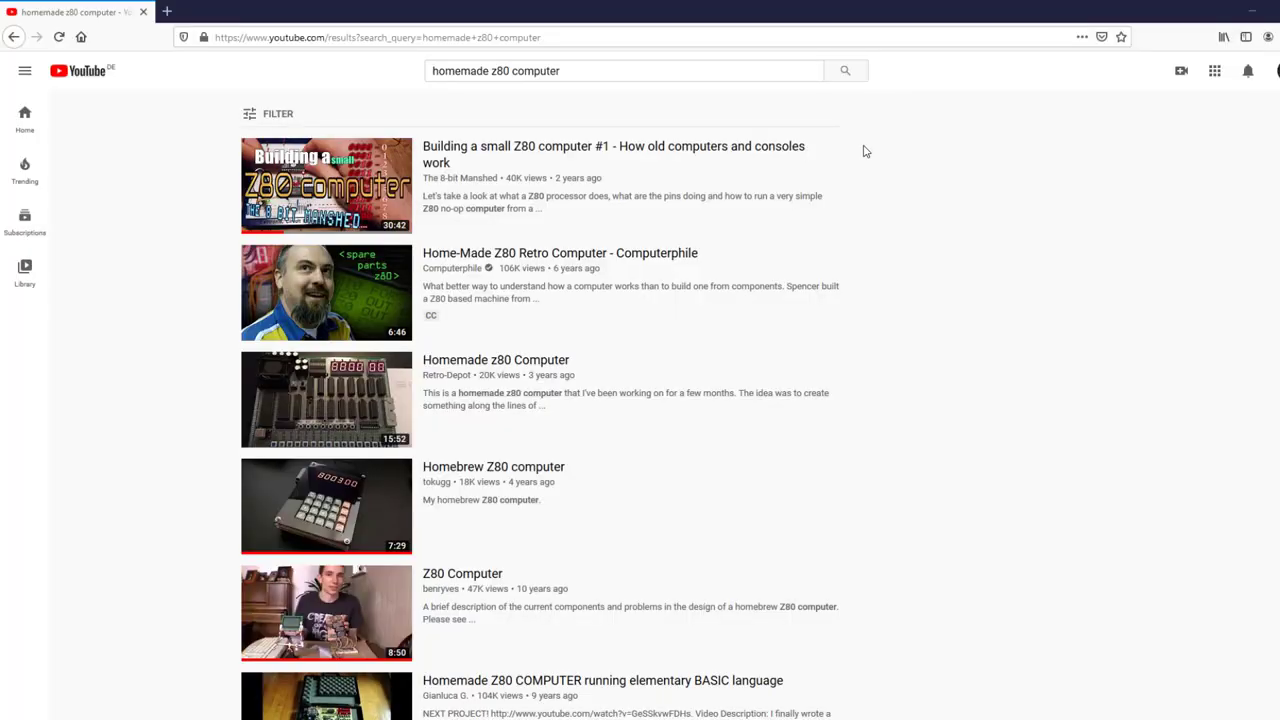
Scroll through ZX82.ino's Hello World memory table, then build and run the sketch with Visual Micro.
{"action": "scroll", "scroll_direction": "down", "scroll_amount": 3}
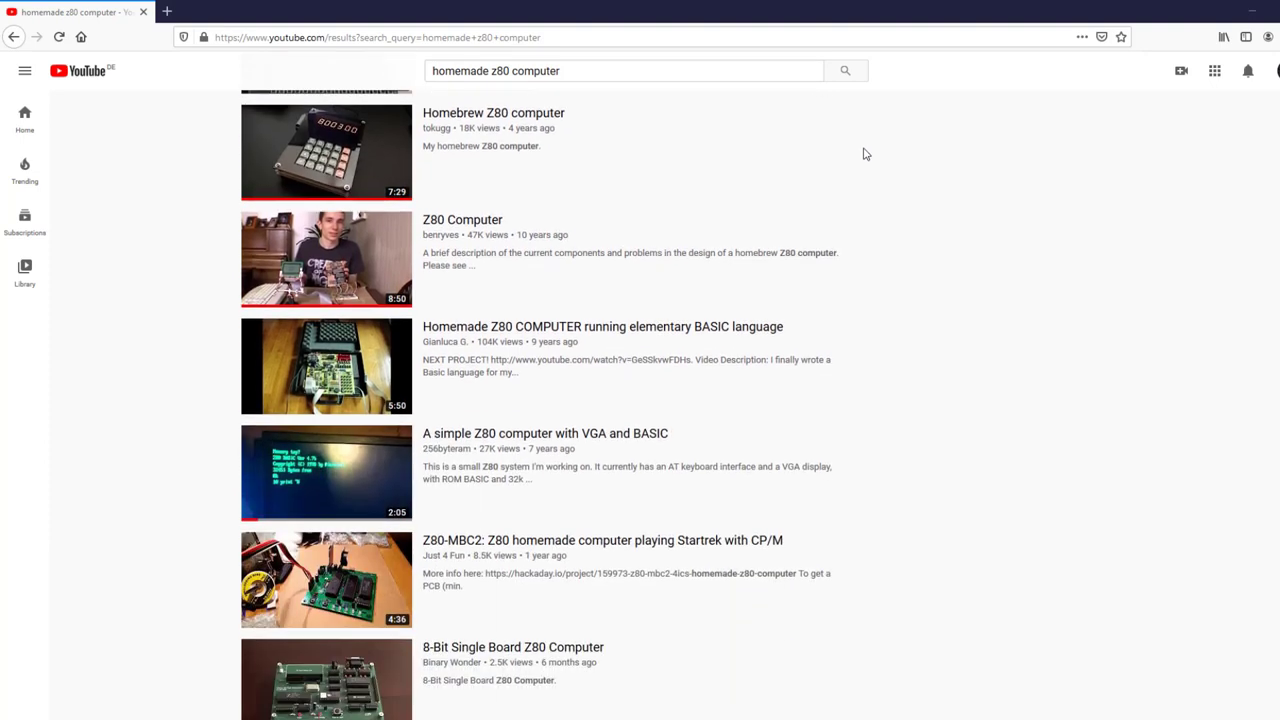
{"action": "scroll", "scroll_direction": "down", "scroll_amount": 3}
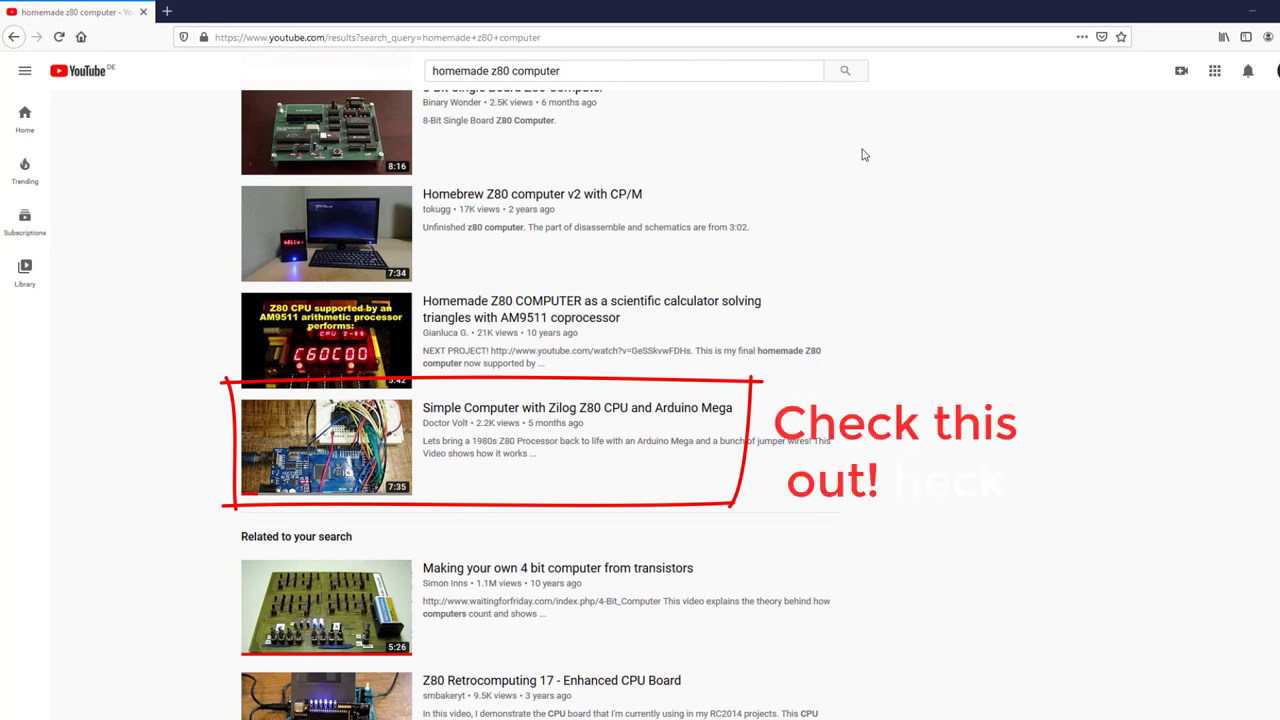
{"action": "scroll", "scroll_direction": "down", "scroll_amount": 3}
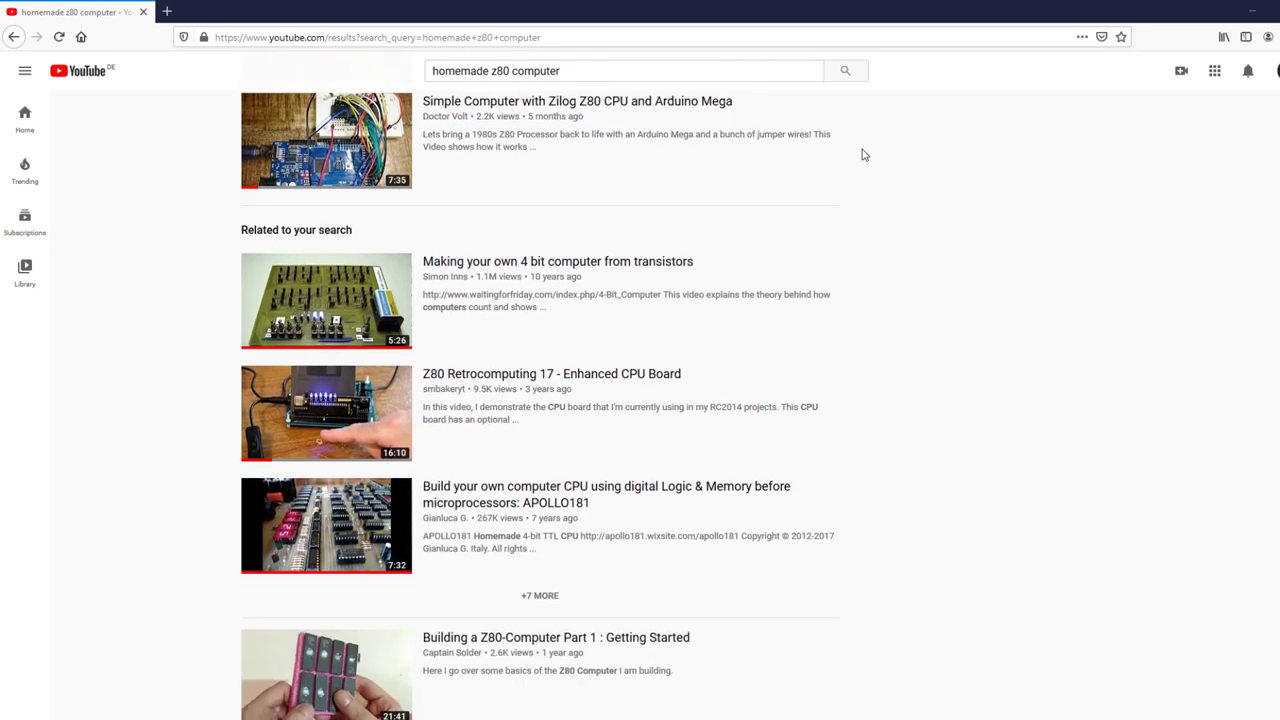
{"action": "scroll", "scroll_direction": "down", "scroll_amount": 3}
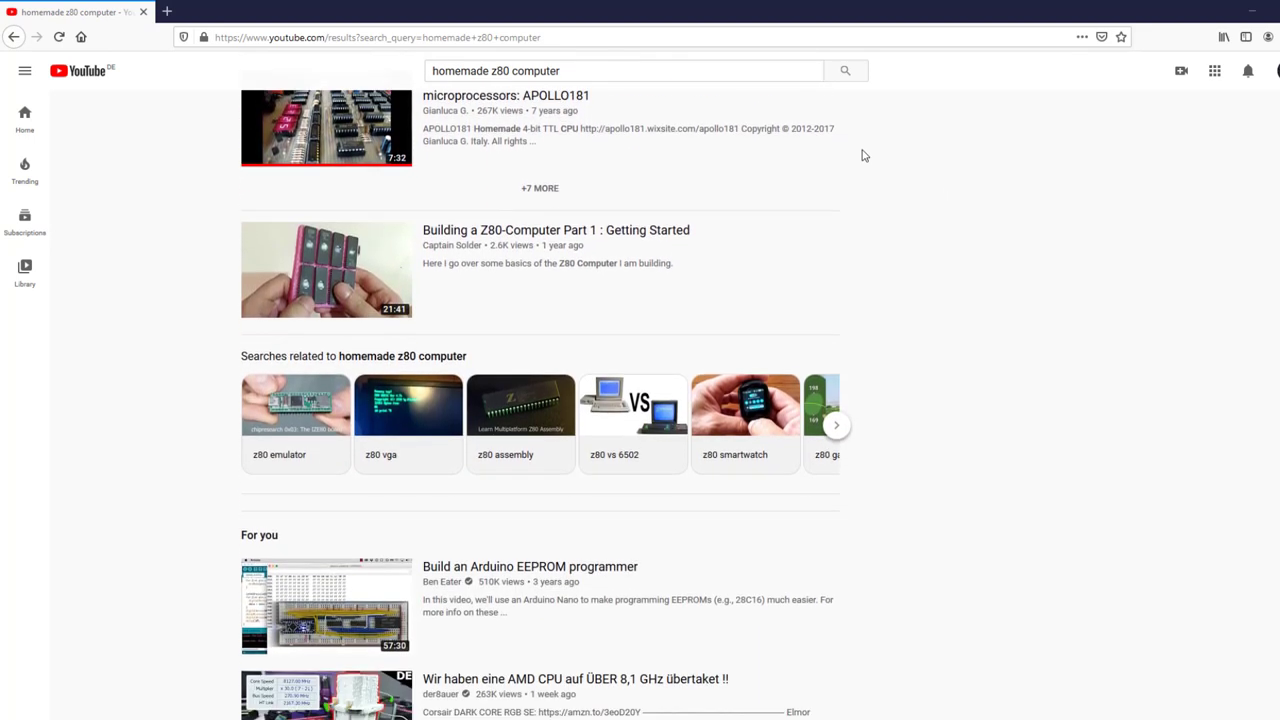
{"action": "scroll", "scroll_direction": "down", "scroll_amount": 3}
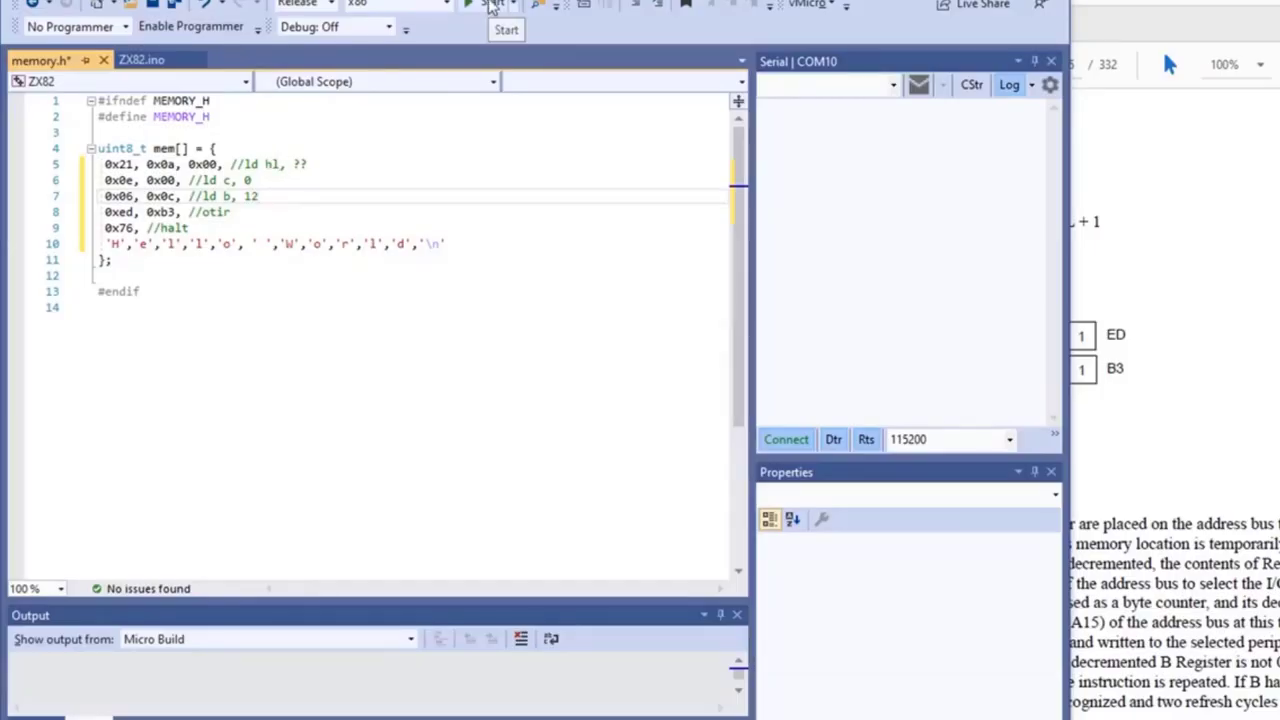
{"action": "left_click", "coordinate": [505, 29]}
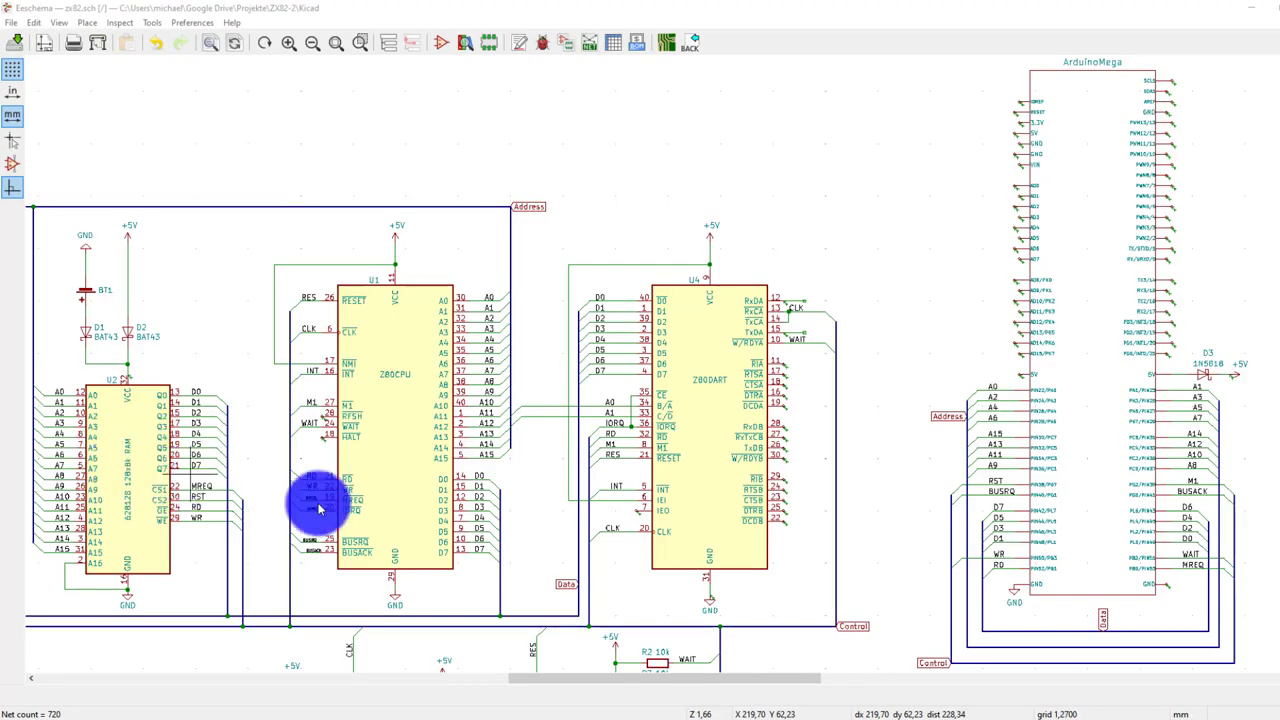
{"action": "mouse_move", "coordinate": [718, 417]}
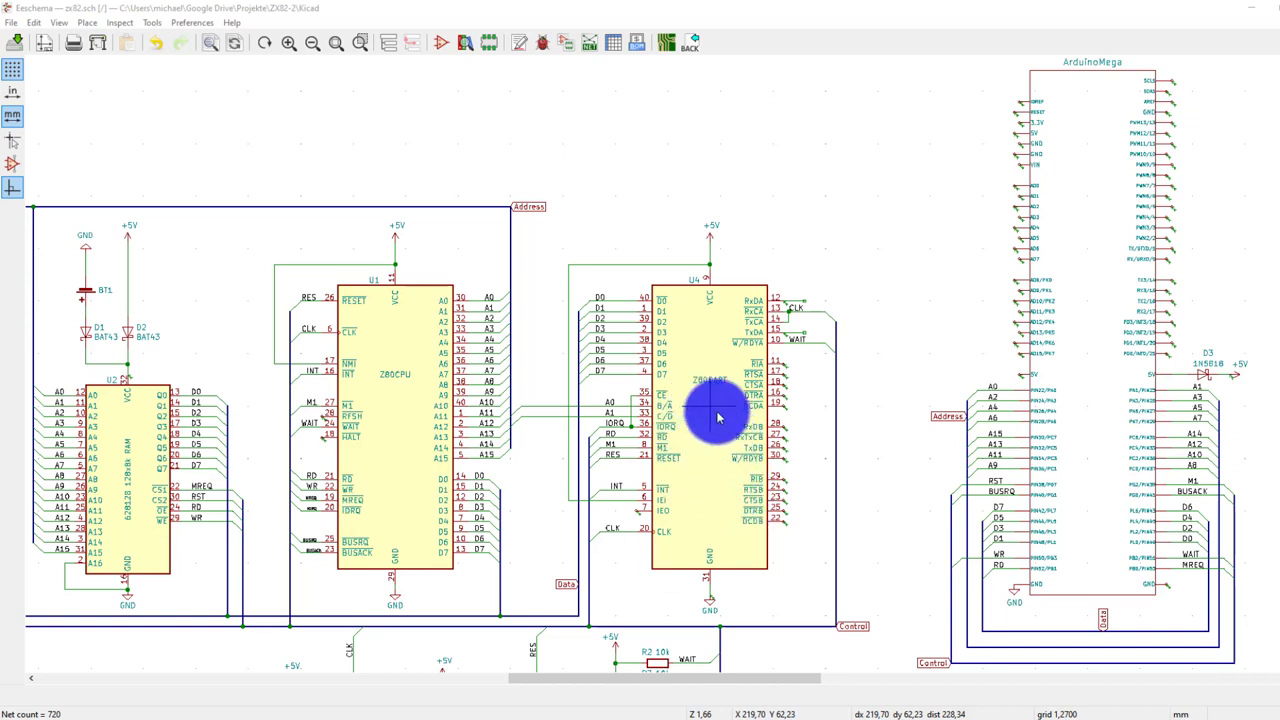
{"action": "mouse_move", "coordinate": [1135, 438]}
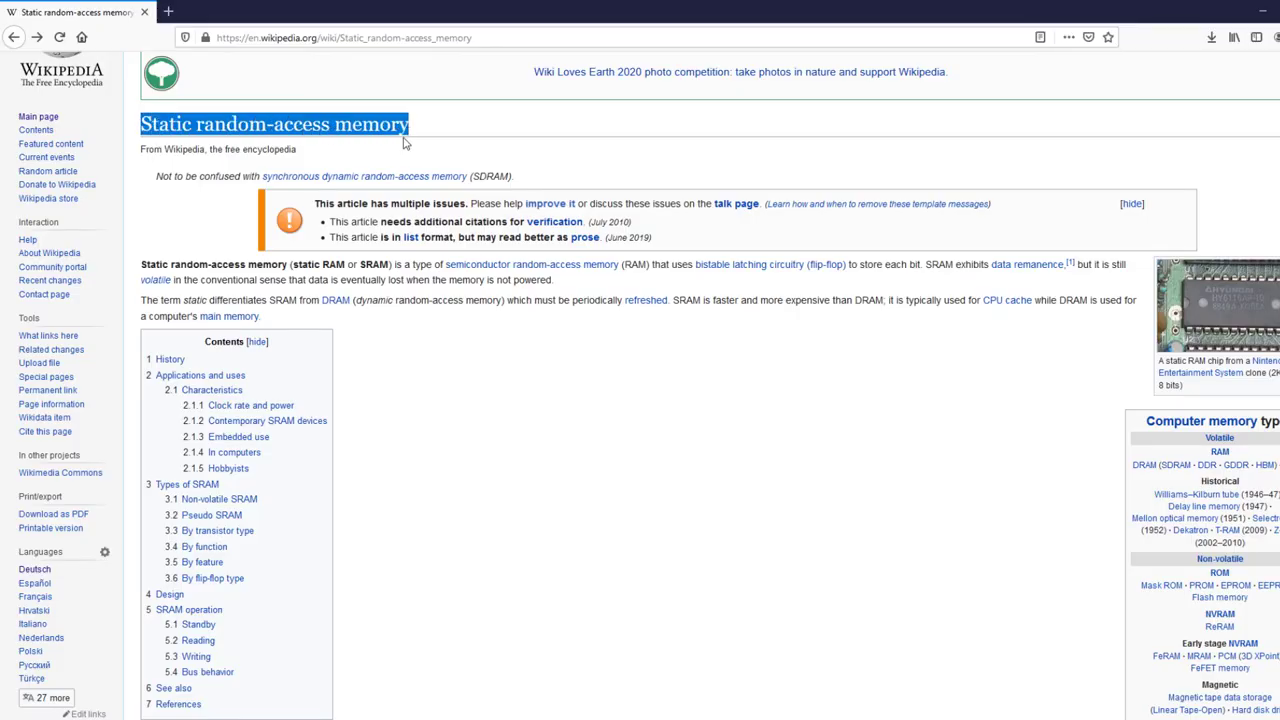
Scroll the SRAM article to Design and enlarge the six-transistor cell diagram.
{"action": "scroll", "scroll_direction": "down", "scroll_amount": 3}
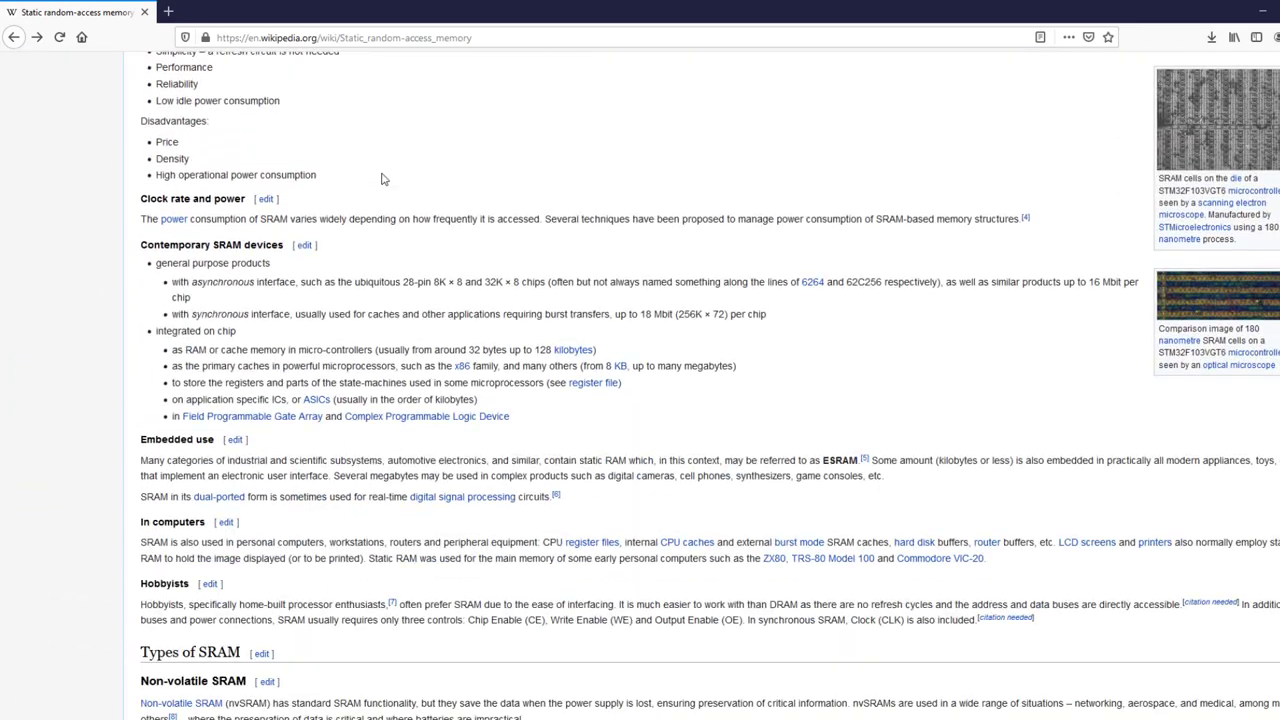
{"action": "scroll", "scroll_direction": "down", "scroll_amount": 3}
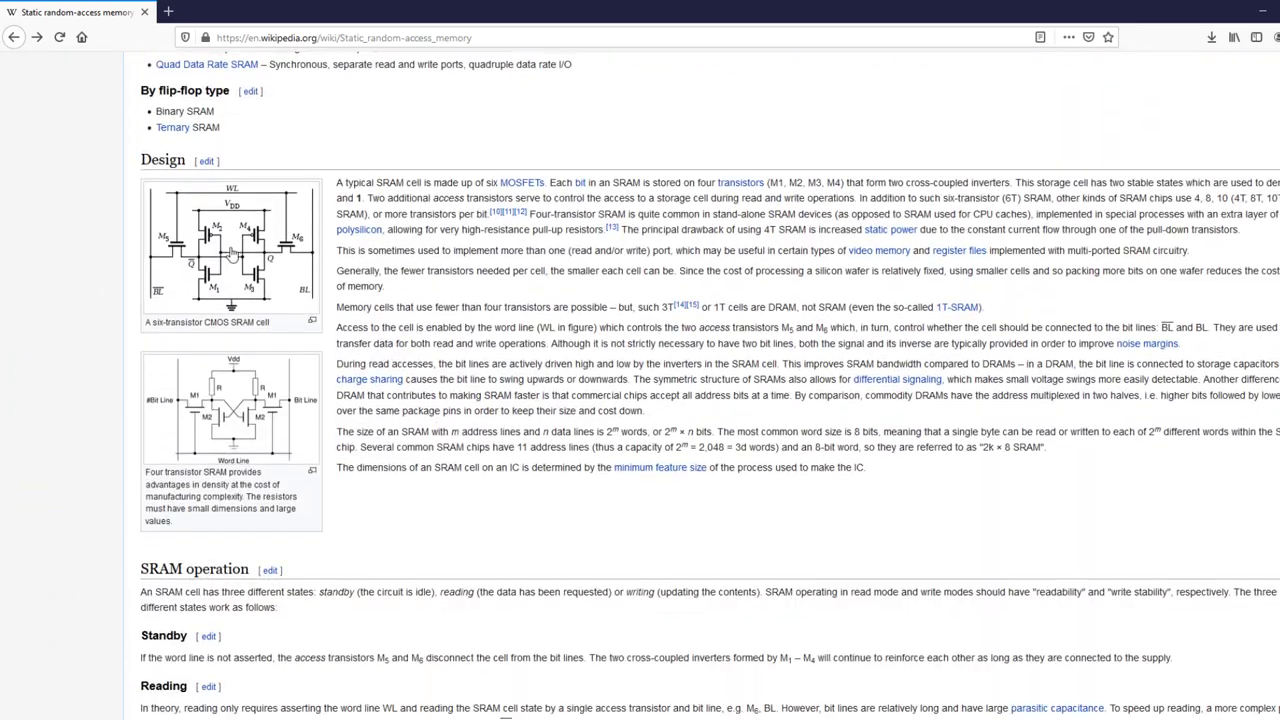
{"action": "left_click", "coordinate": [230, 250]}
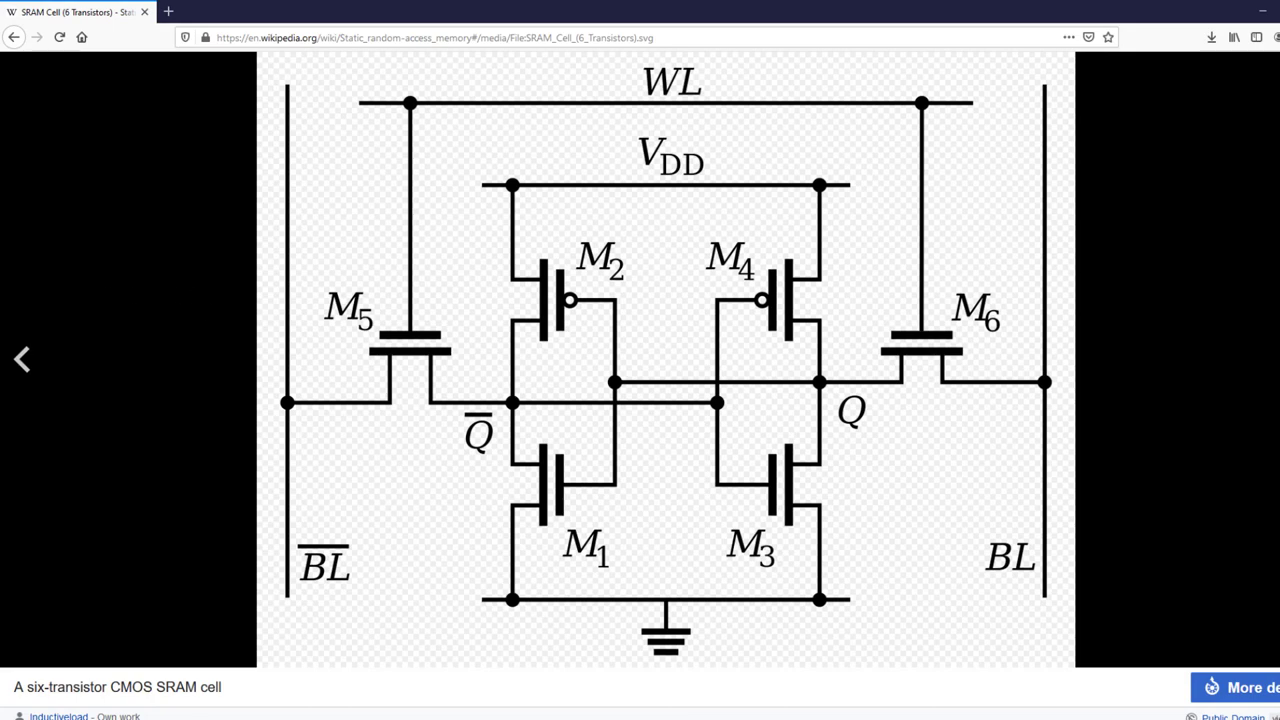
Go to the Dynamic random-access memory article and scroll down through it.
{"action": "left_click", "coordinate": [13, 37]}
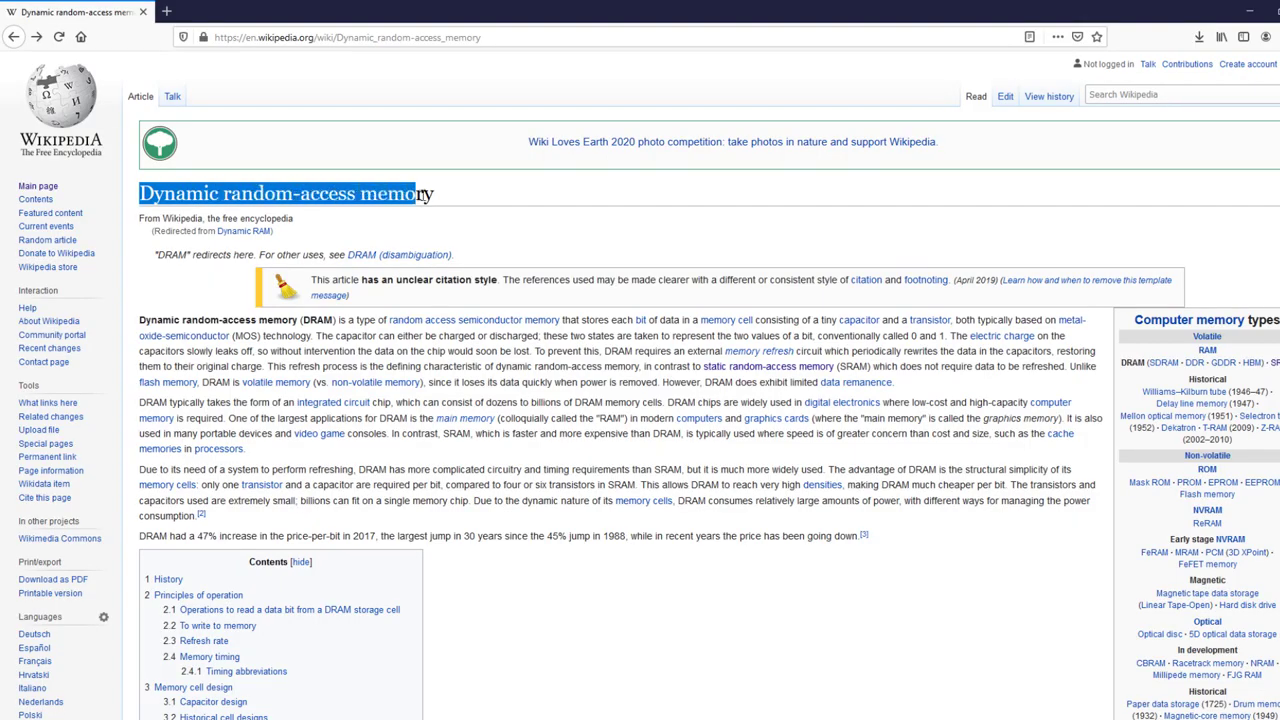
{"action": "scroll", "scroll_direction": "down", "scroll_amount": 3}
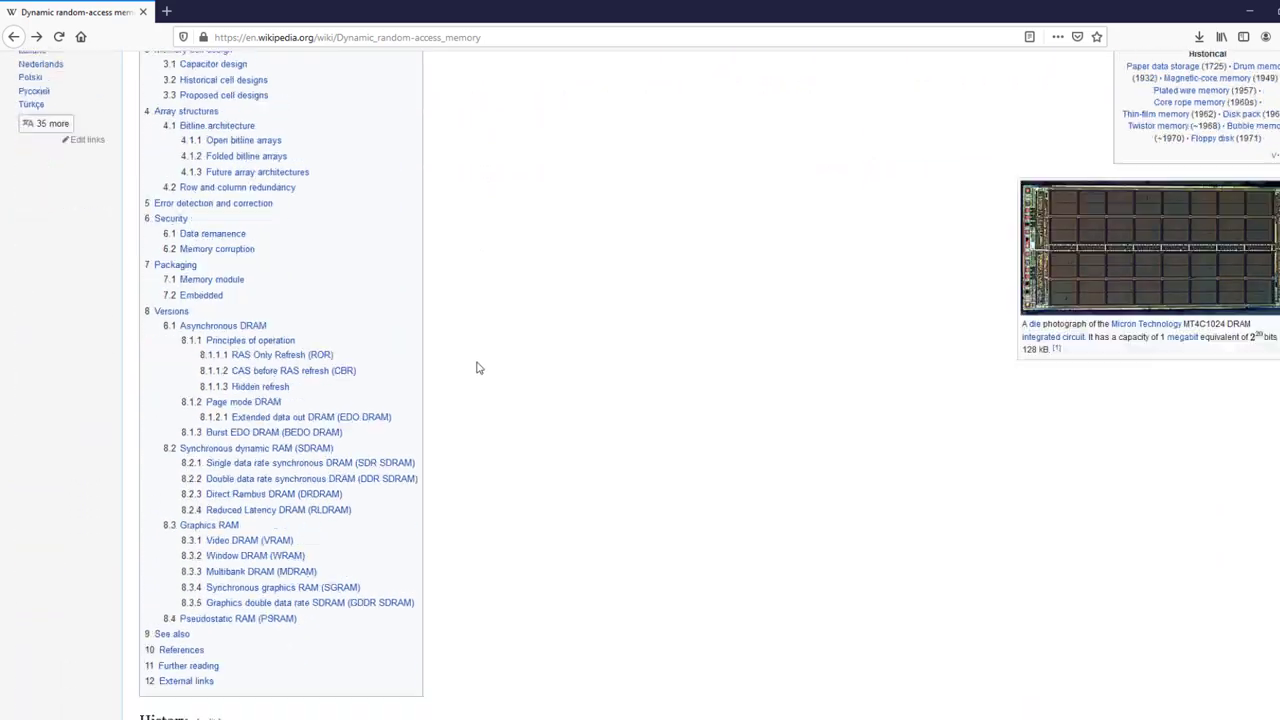
{"action": "scroll", "scroll_direction": "down", "scroll_amount": 3}
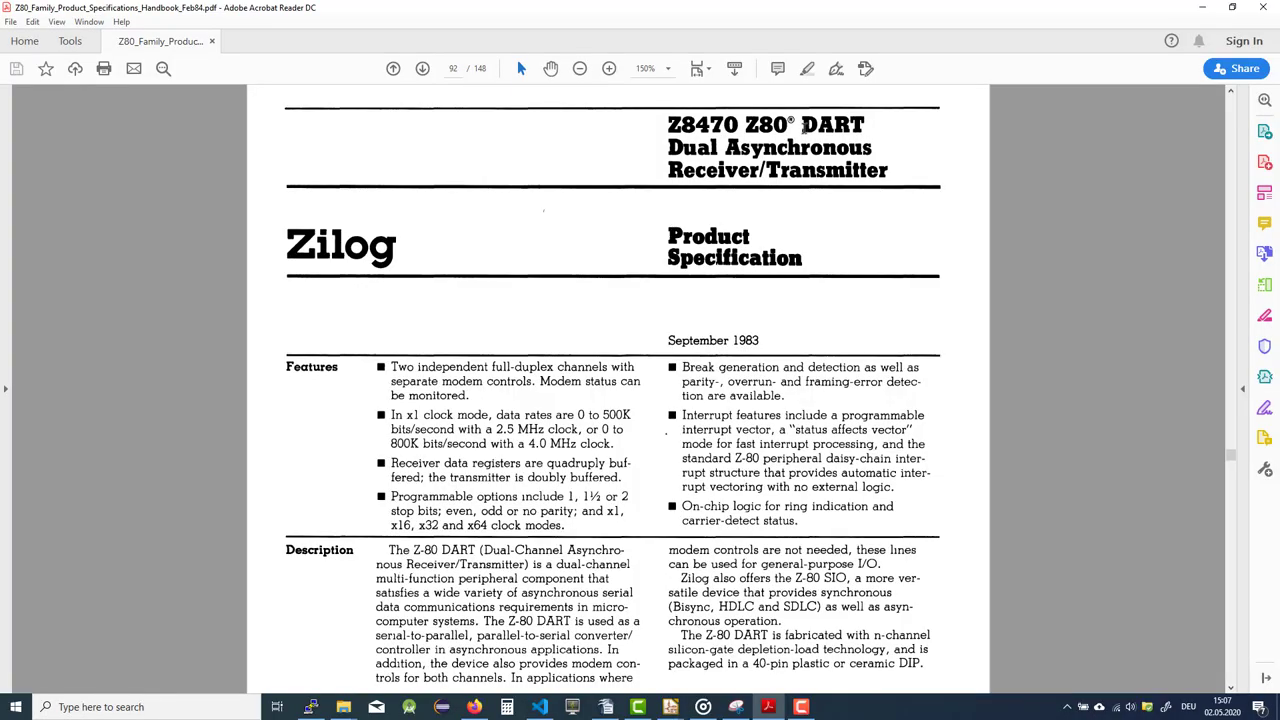
Select the Dual Asynchronous Receiver/Transmitter title on page 92, then scroll down.
{"action": "left_click_drag", "start_coordinate": [800, 124], "coordinate": [887, 170]}
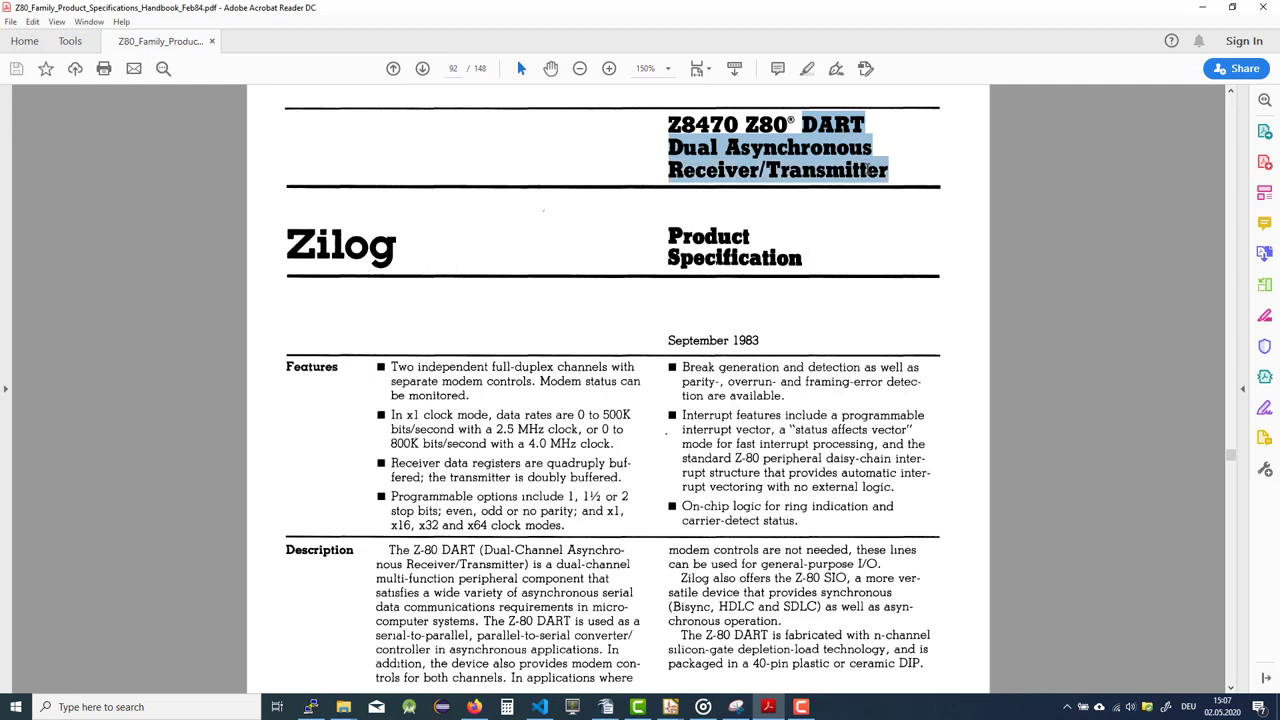
{"action": "scroll", "scroll_direction": "down", "scroll_amount": 3}
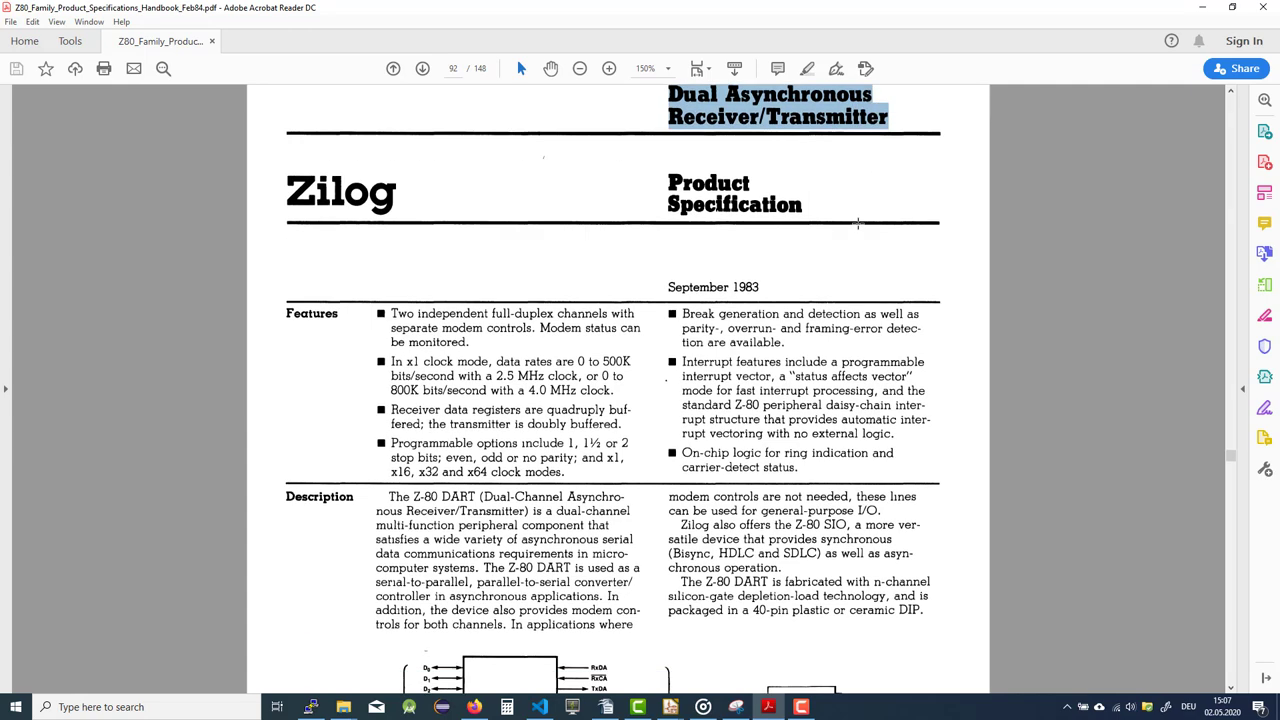
{"action": "scroll", "scroll_direction": "down", "scroll_amount": 3}
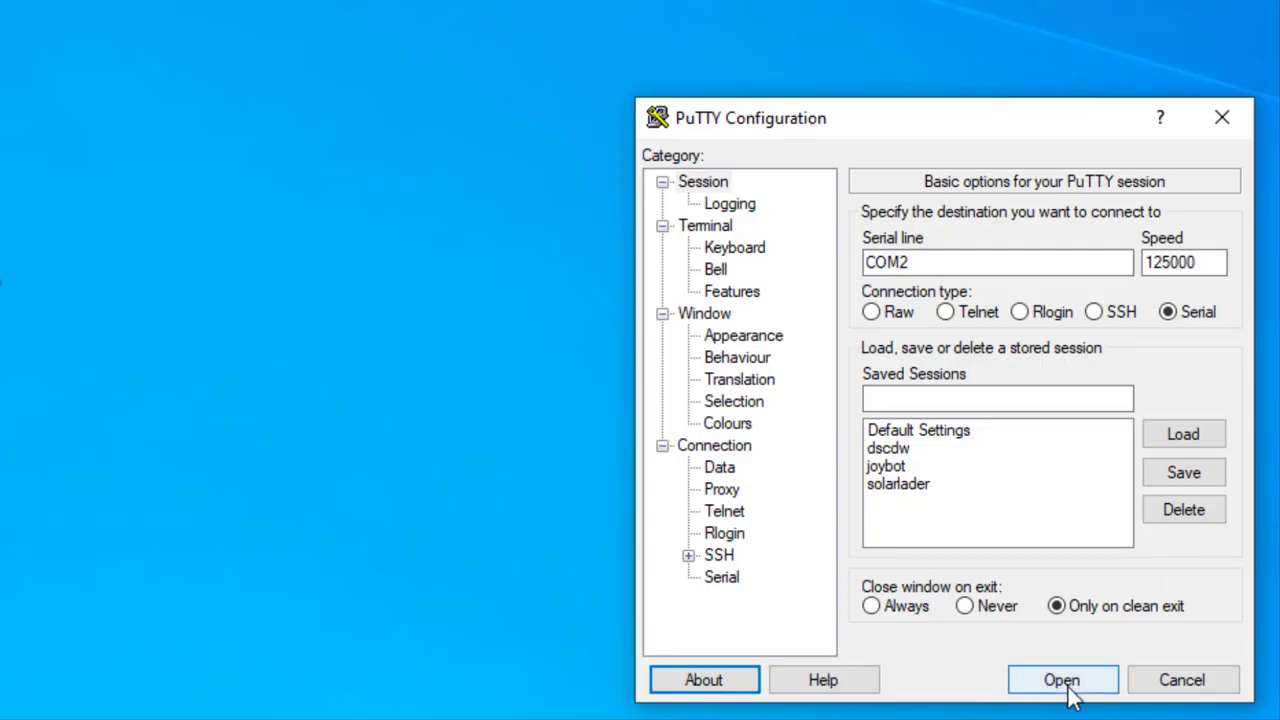
Open the configured PuTTY serial session on COM2 at 125000 baud.
{"action": "left_click", "coordinate": [1062, 680]}
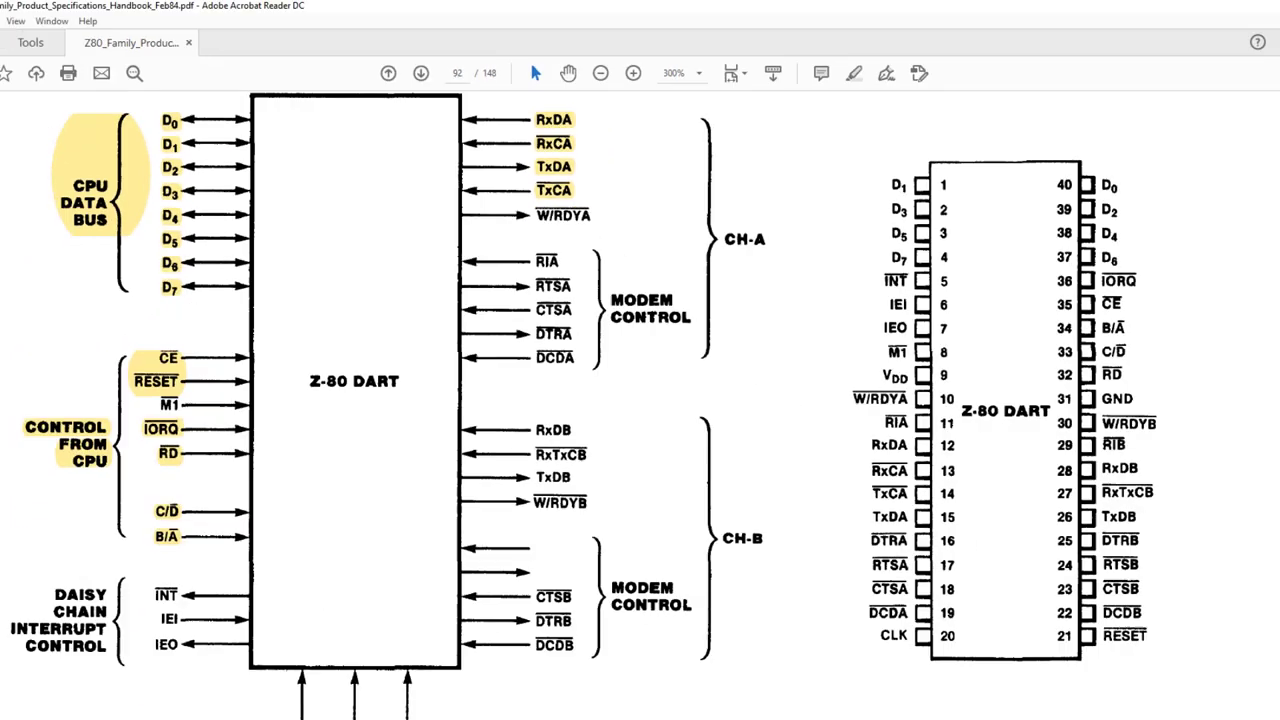
{"action": "scroll", "scroll_direction": "down", "scroll_amount": 3}
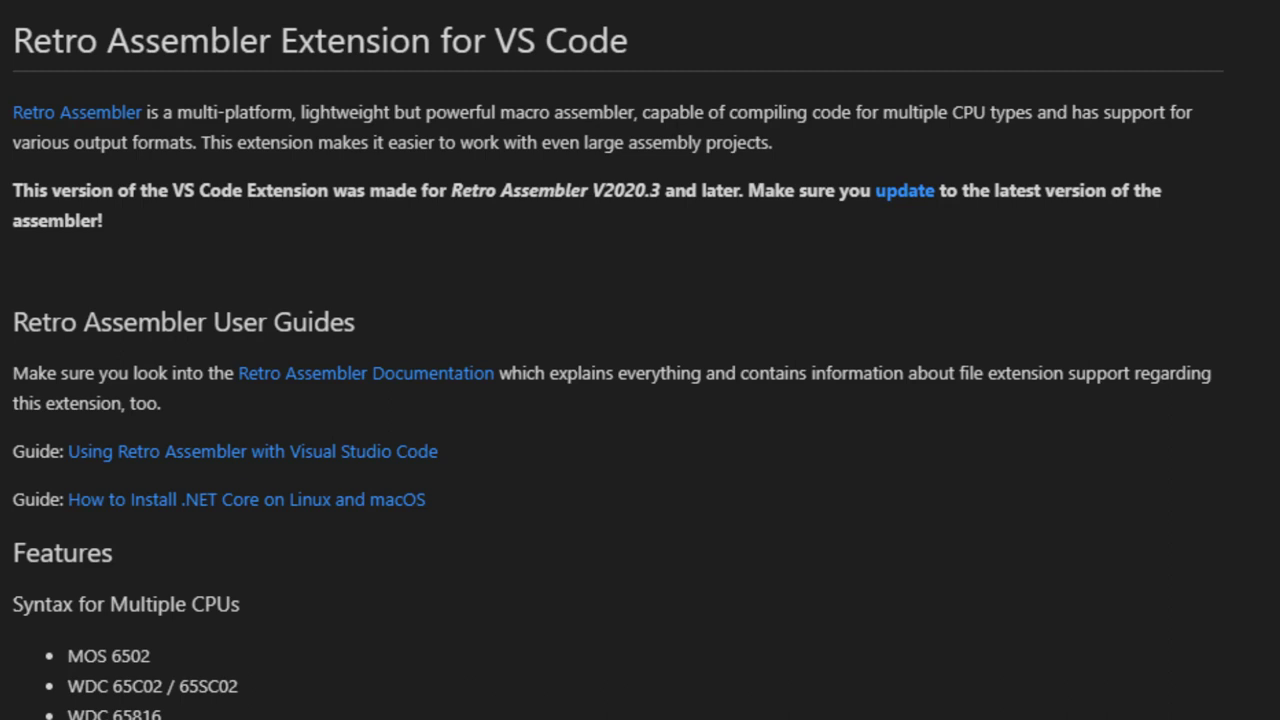
{"action": "scroll", "scroll_direction": "down", "scroll_amount": 3}
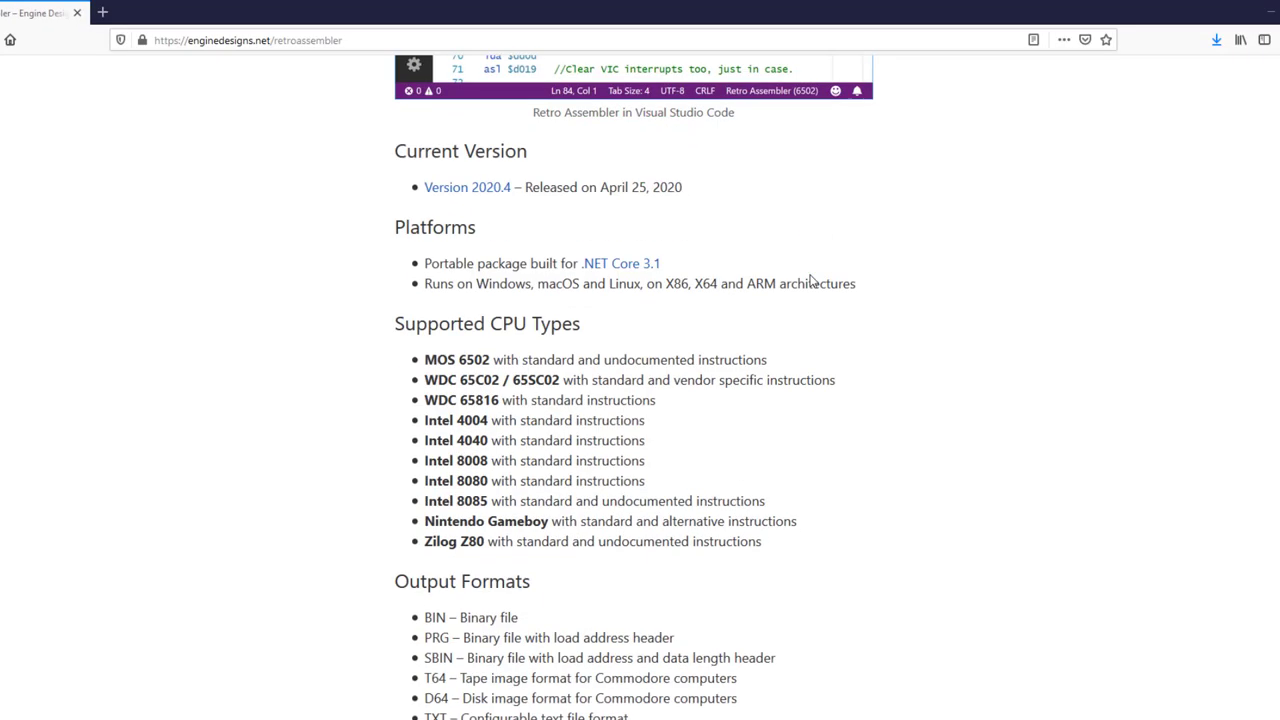
Scroll retroassembler's page to Supported CPU Types, then pick AppData in the home folder.
{"action": "scroll", "scroll_direction": "down", "scroll_amount": 3}
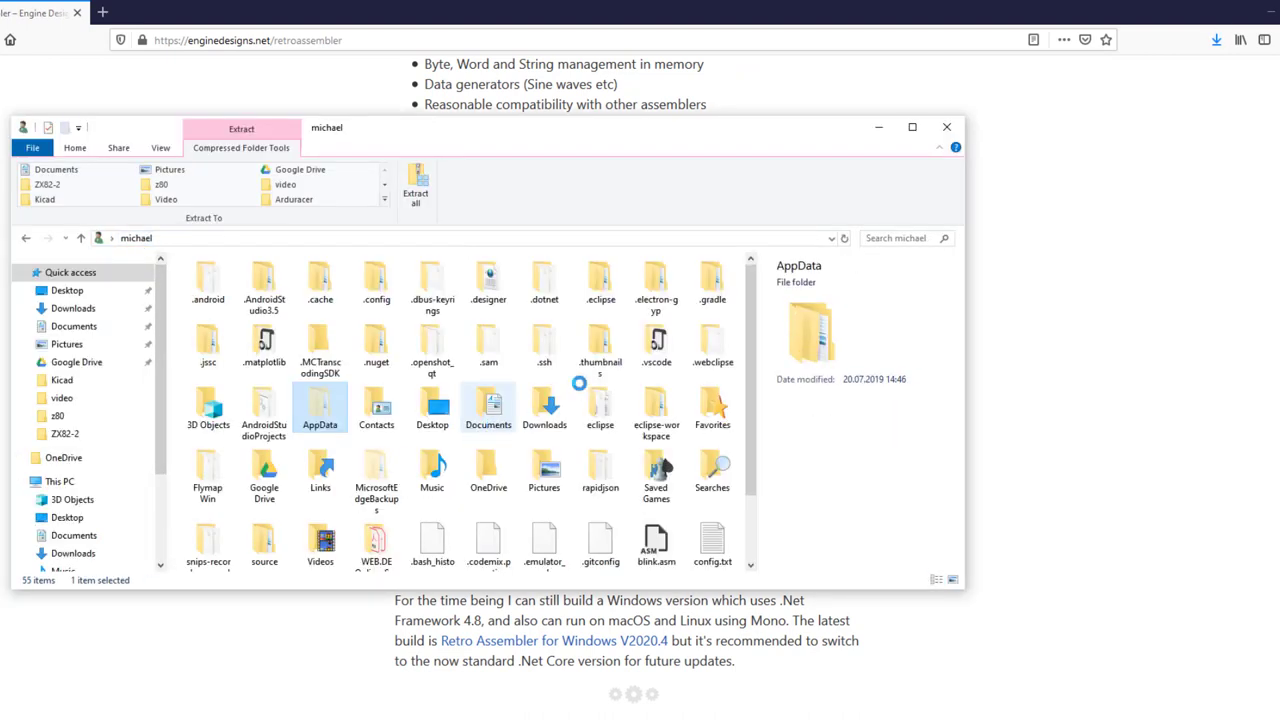
{"action": "left_click", "coordinate": [369, 185]}
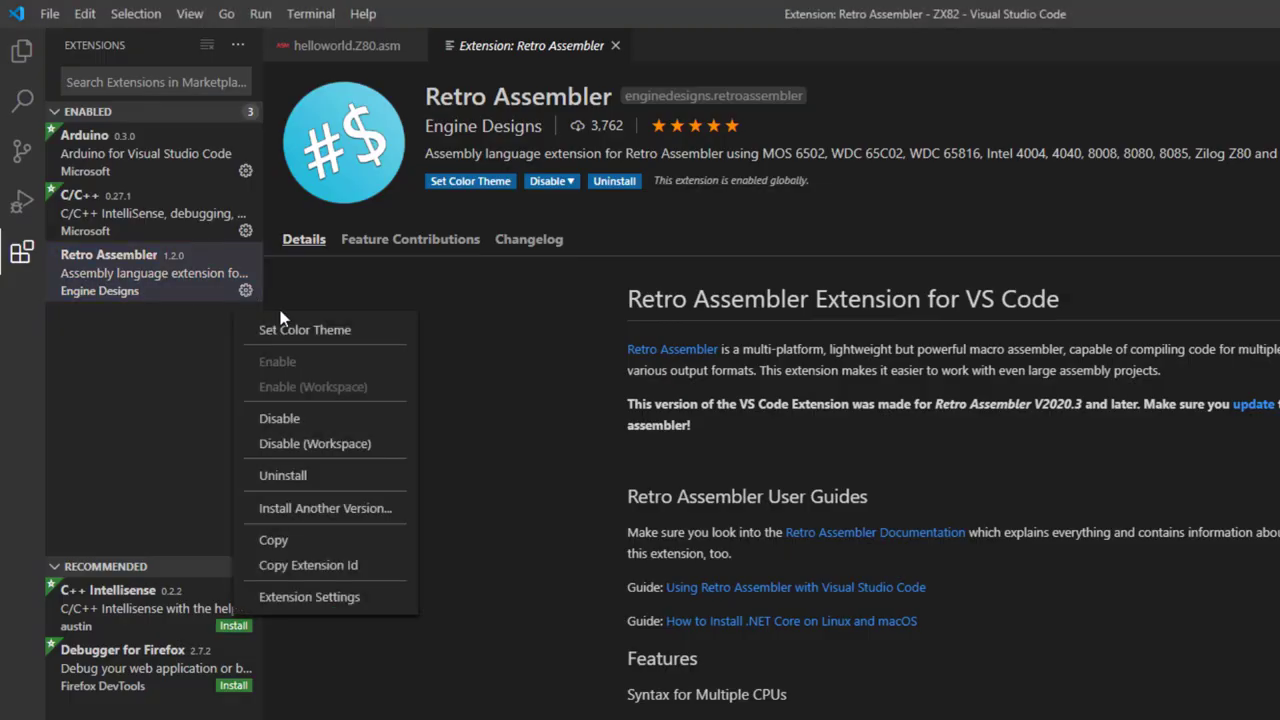
Show Retro Assembler's Extension Settings and select the whole Retroassembler: Path value.
{"action": "left_click", "coordinate": [309, 596]}
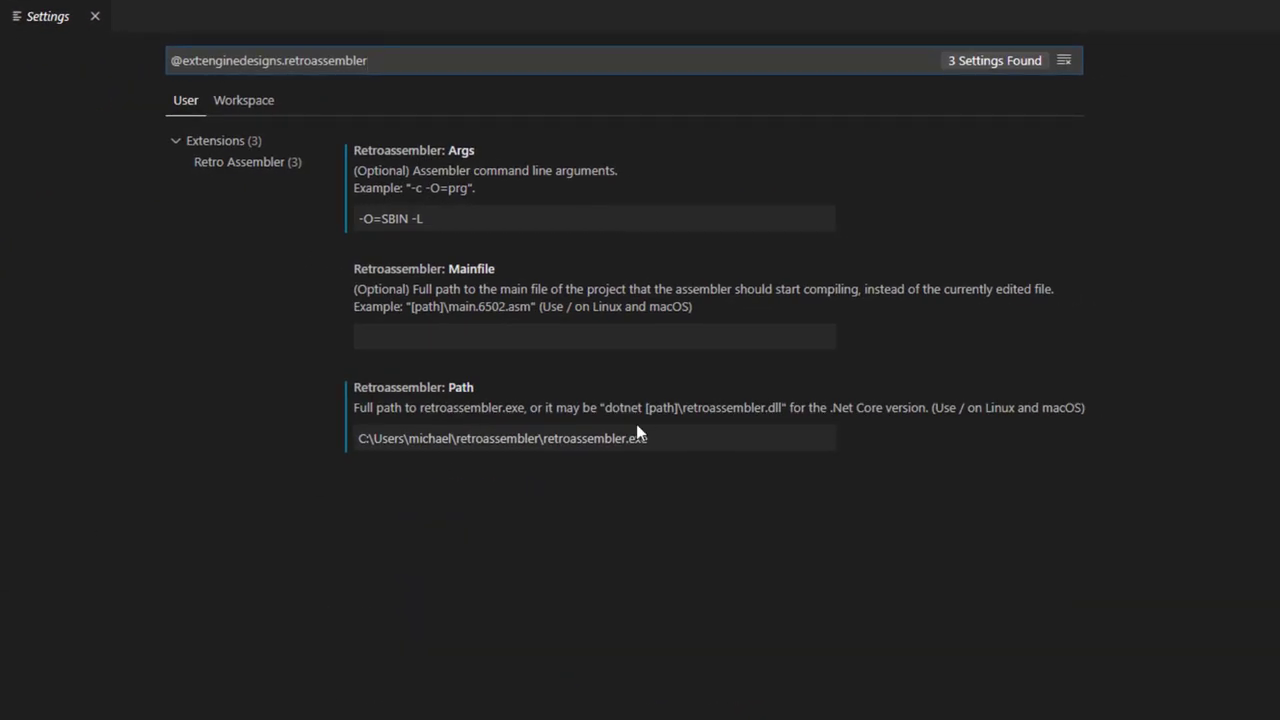
{"action": "triple_click", "coordinate": [500, 438]}
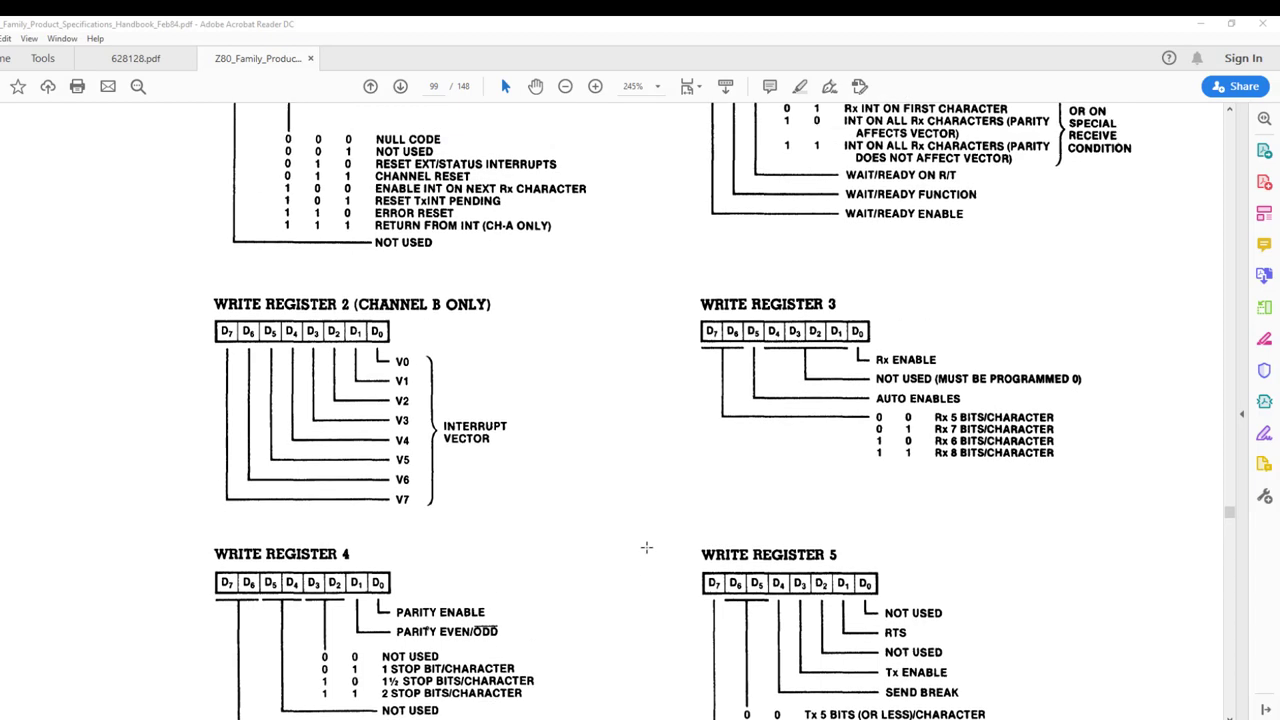
Scroll up through page 99 to the DART Read Register and Write Register diagrams.
{"action": "scroll", "scroll_direction": "up", "scroll_amount": 3}
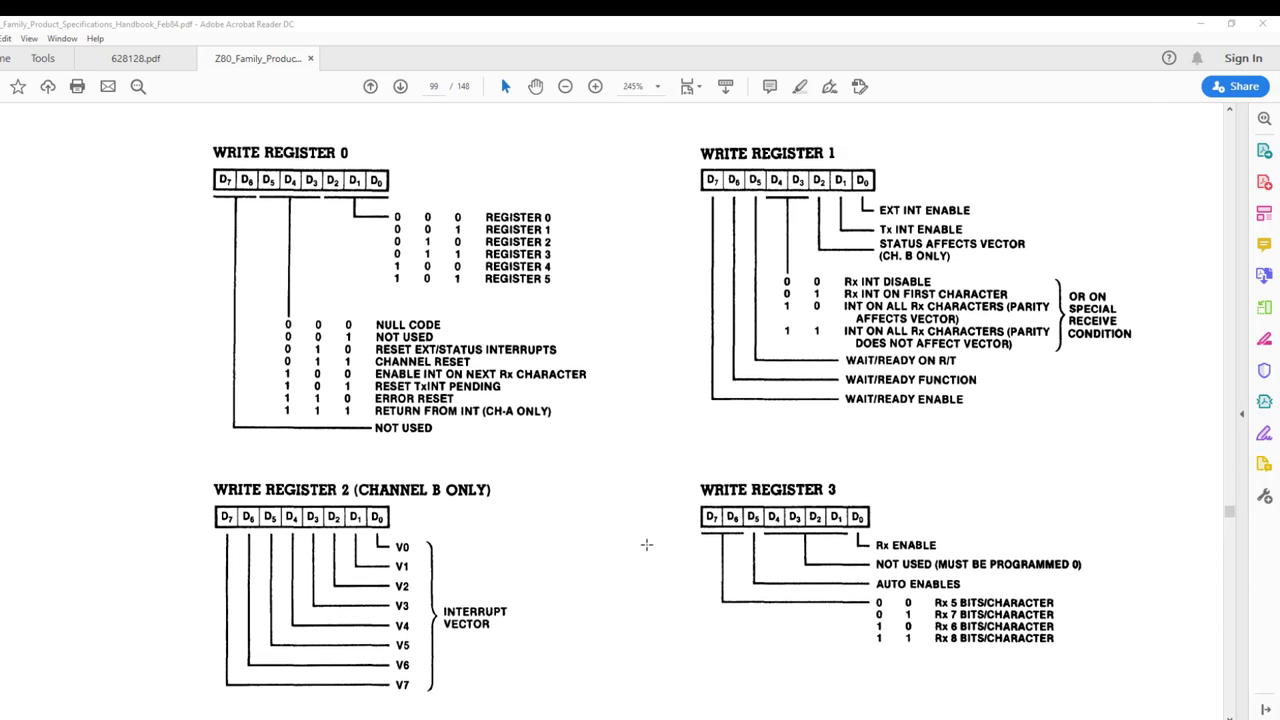
{"action": "scroll", "scroll_direction": "up", "scroll_amount": 3}
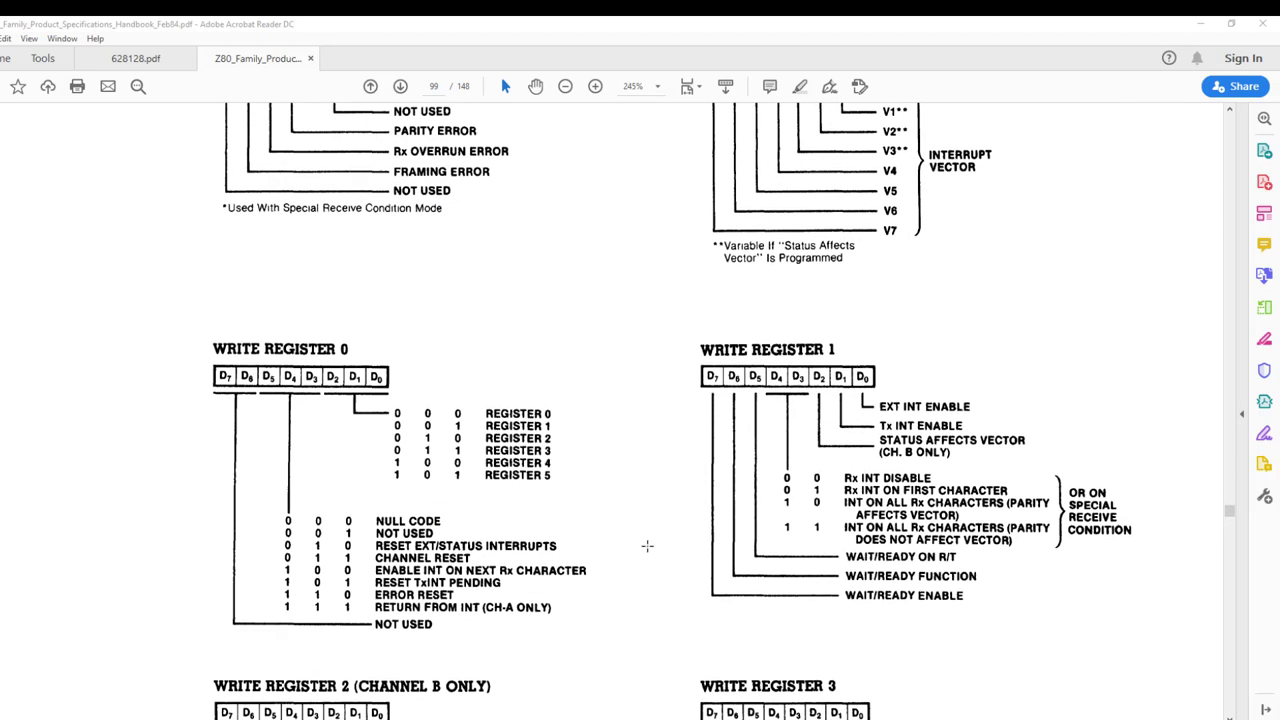
{"action": "scroll", "scroll_direction": "up", "scroll_amount": 3}
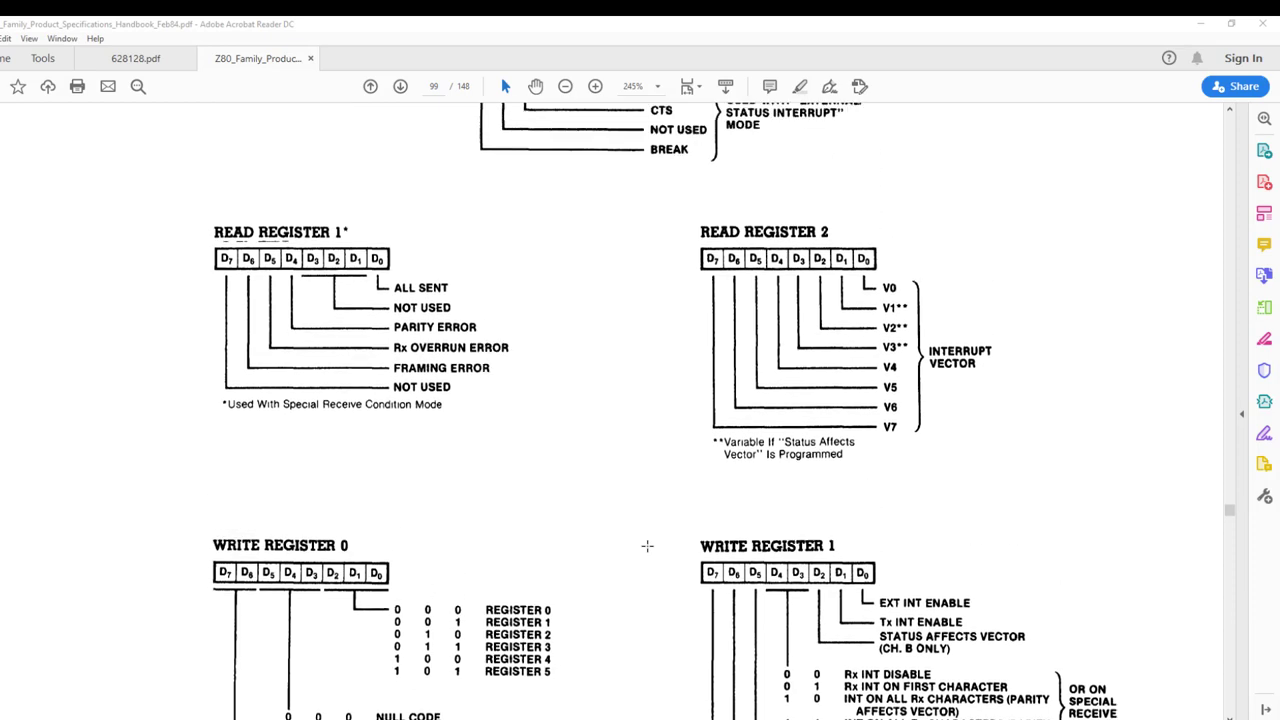
{"action": "scroll", "scroll_direction": "up", "scroll_amount": 3}
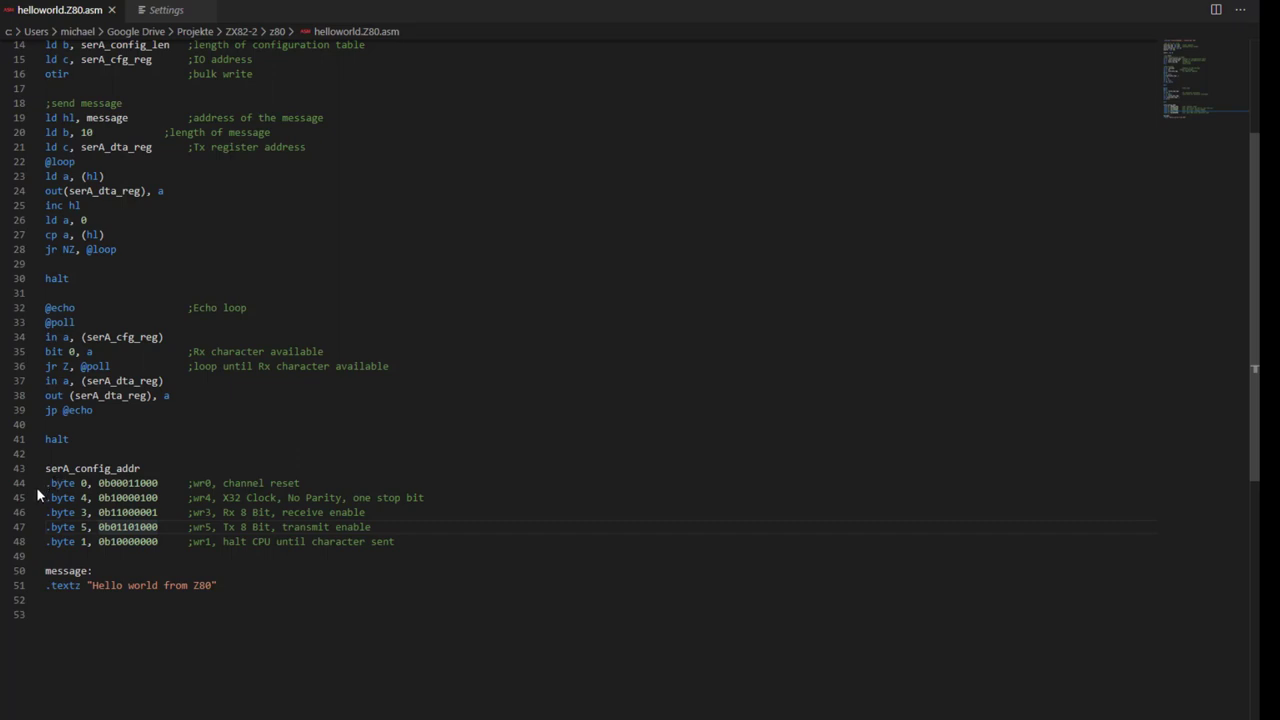
{"action": "mouse_move", "coordinate": [42, 487]}
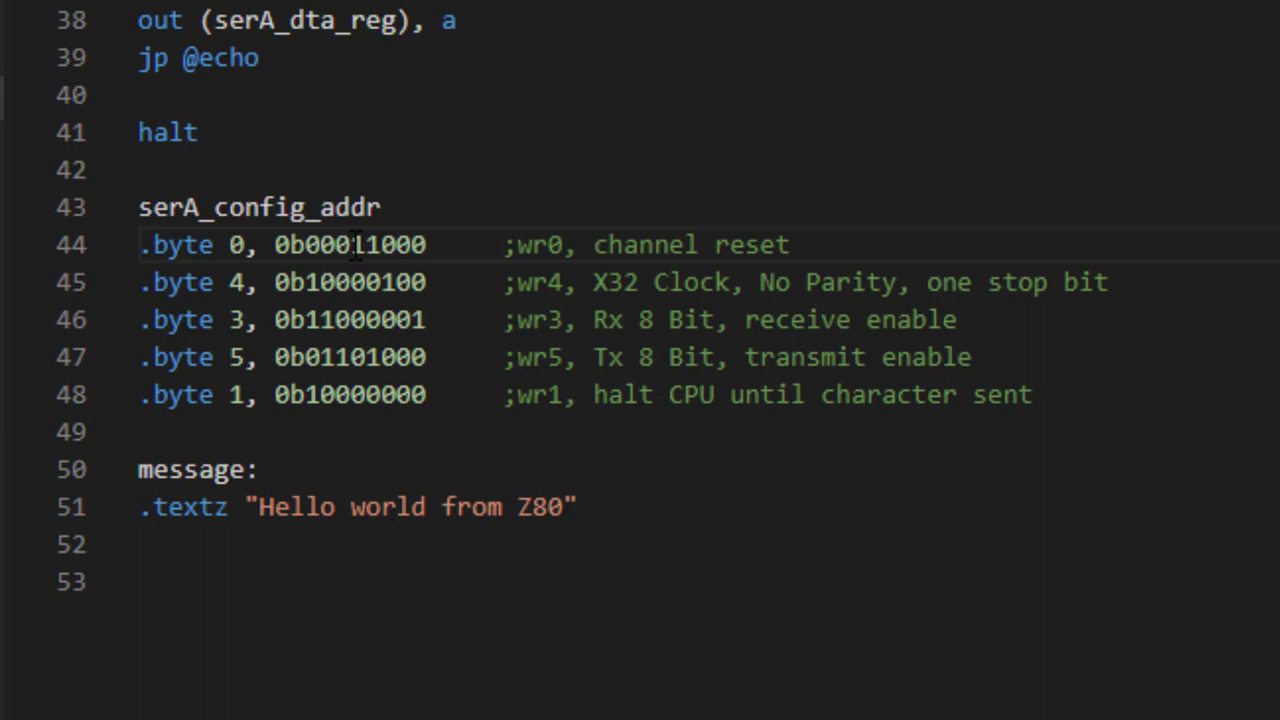
{"action": "double_click", "coordinate": [347, 245]}
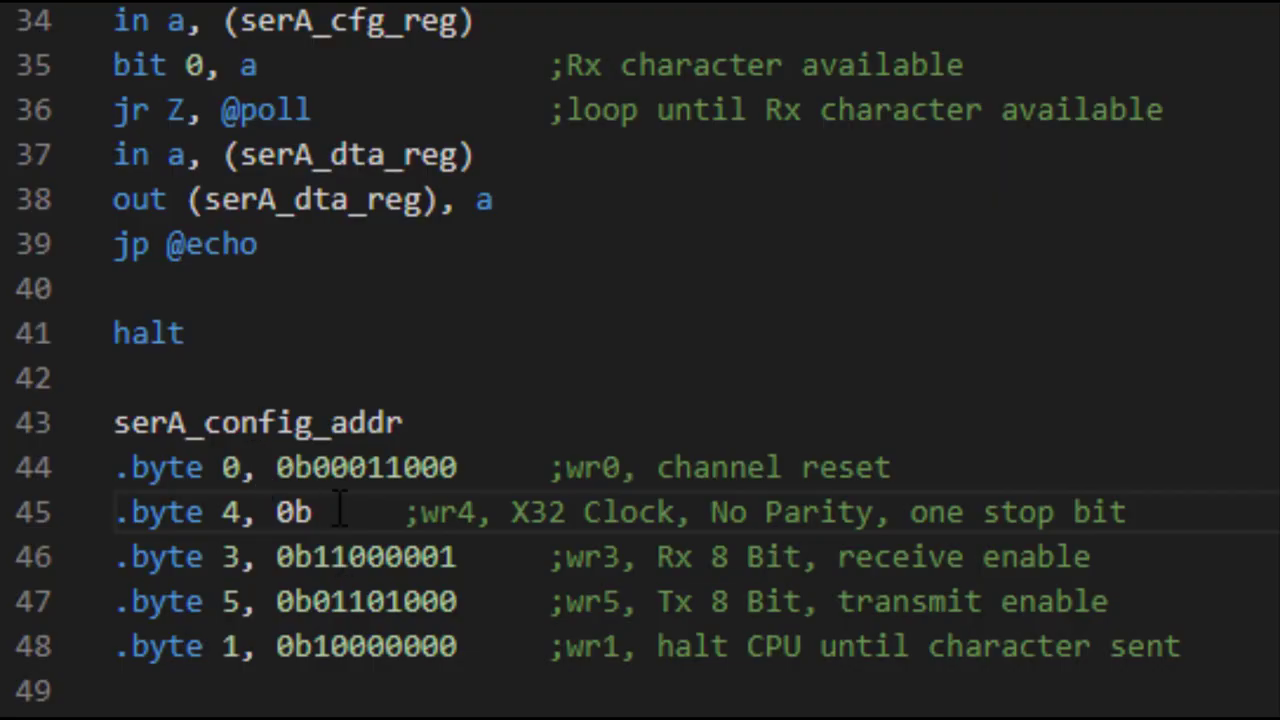
Type 0b10000100 for wr4 on line 45 and 0b10000000 for wr1 on line 48.
{"action": "type", "text": "10"}
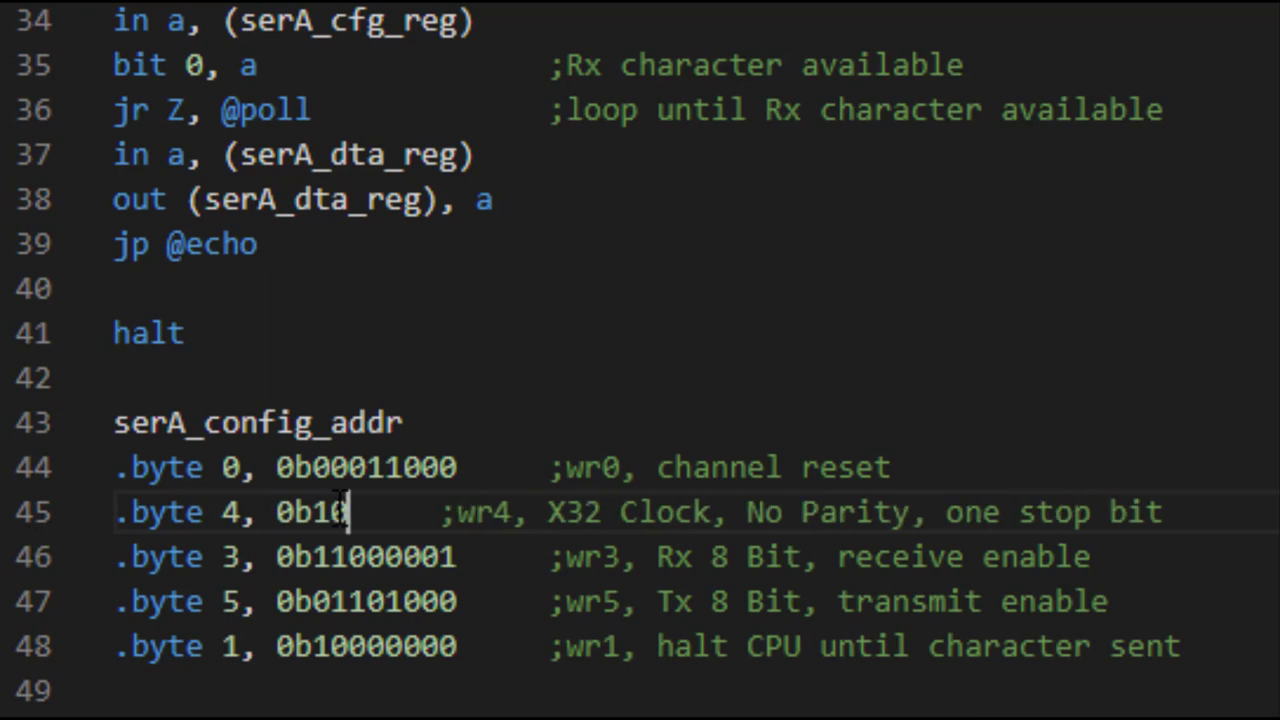
{"action": "type", "text": "000100"}
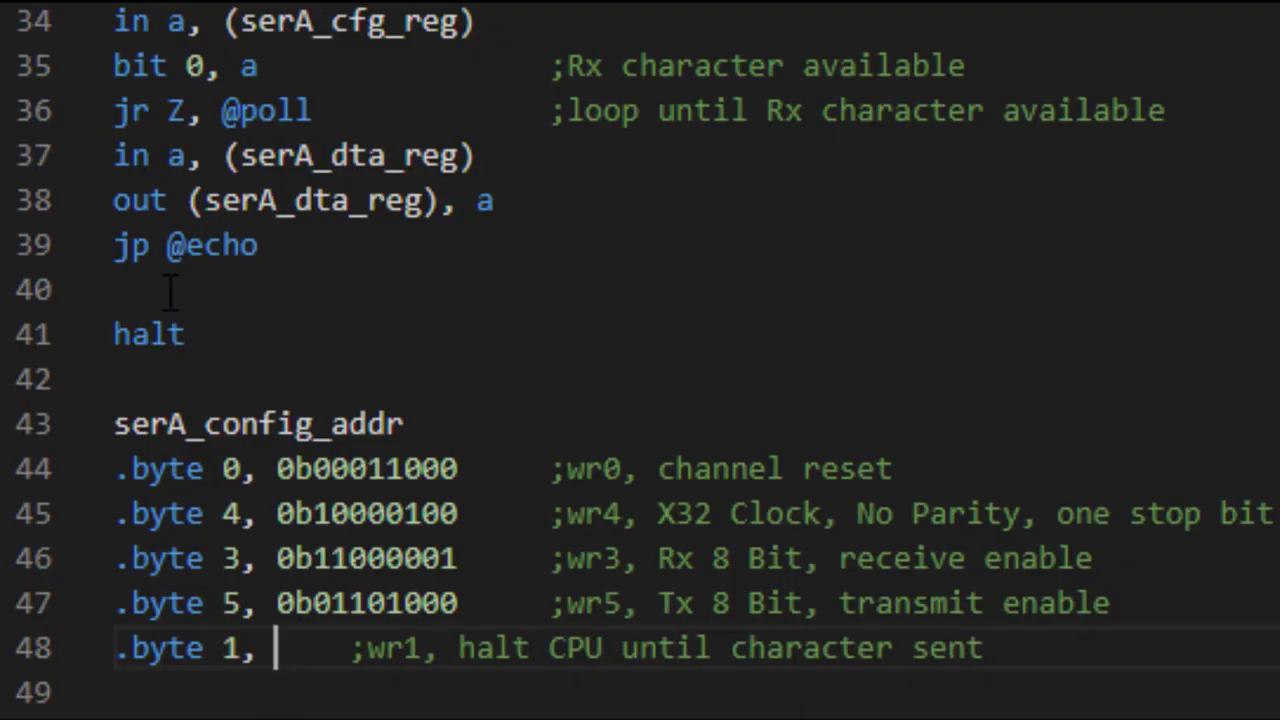
{"action": "type", "text": "0b10000000"}
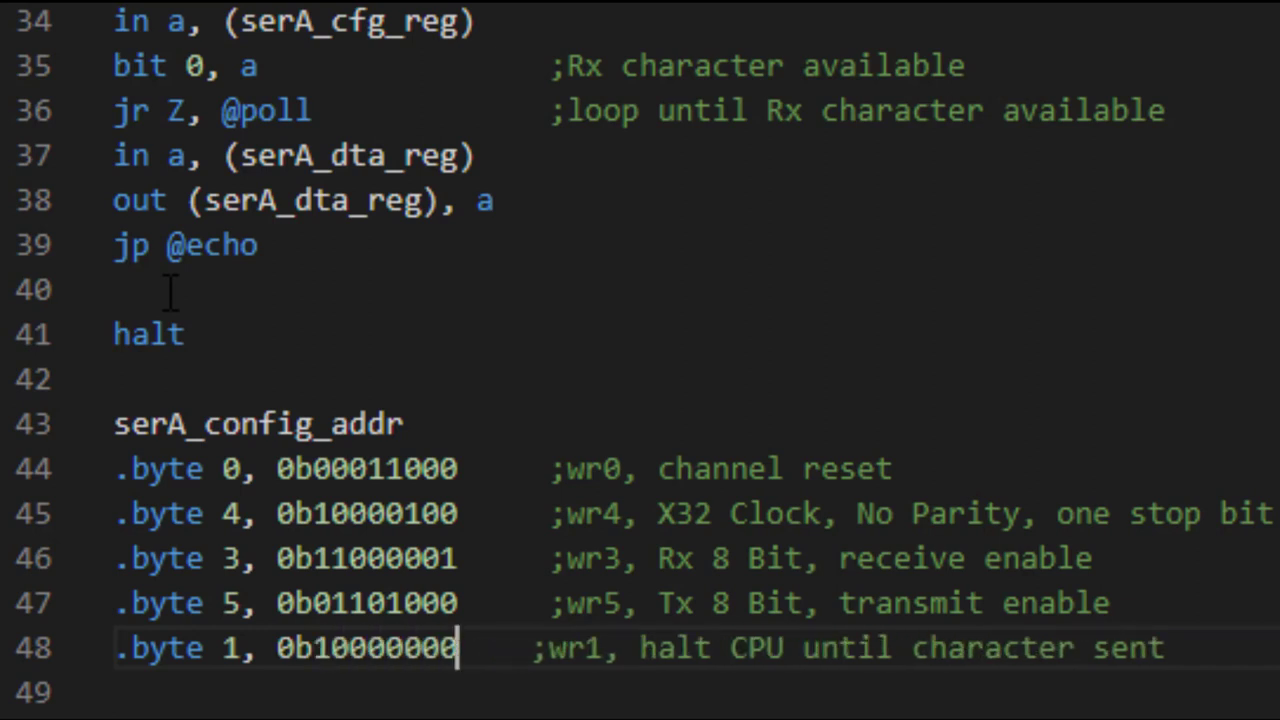
Add commented ld hl, serA_config_addr / ld b, serA_config_len / ld c, serA_cfg_reg lines and an otir bulk write.
{"action": "scroll", "scroll_direction": "up", "scroll_amount": 3}
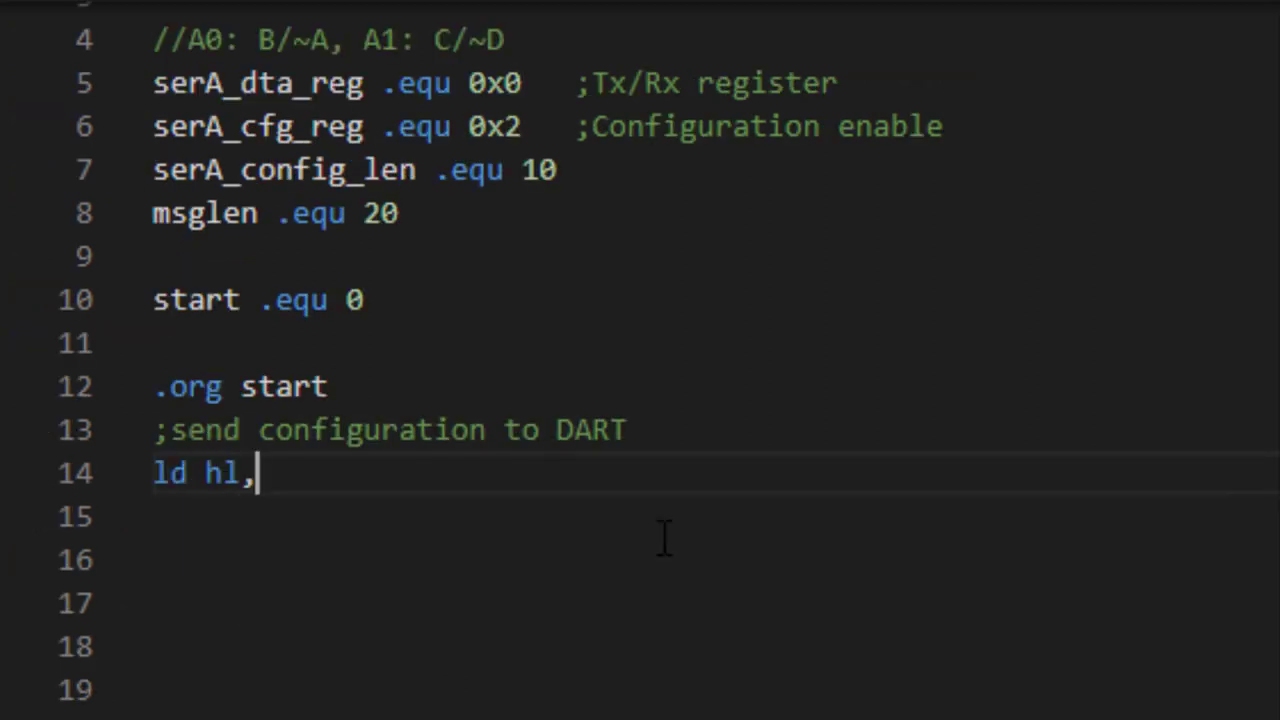
{"action": "type", "text": "serA_config_addr  ;a"}
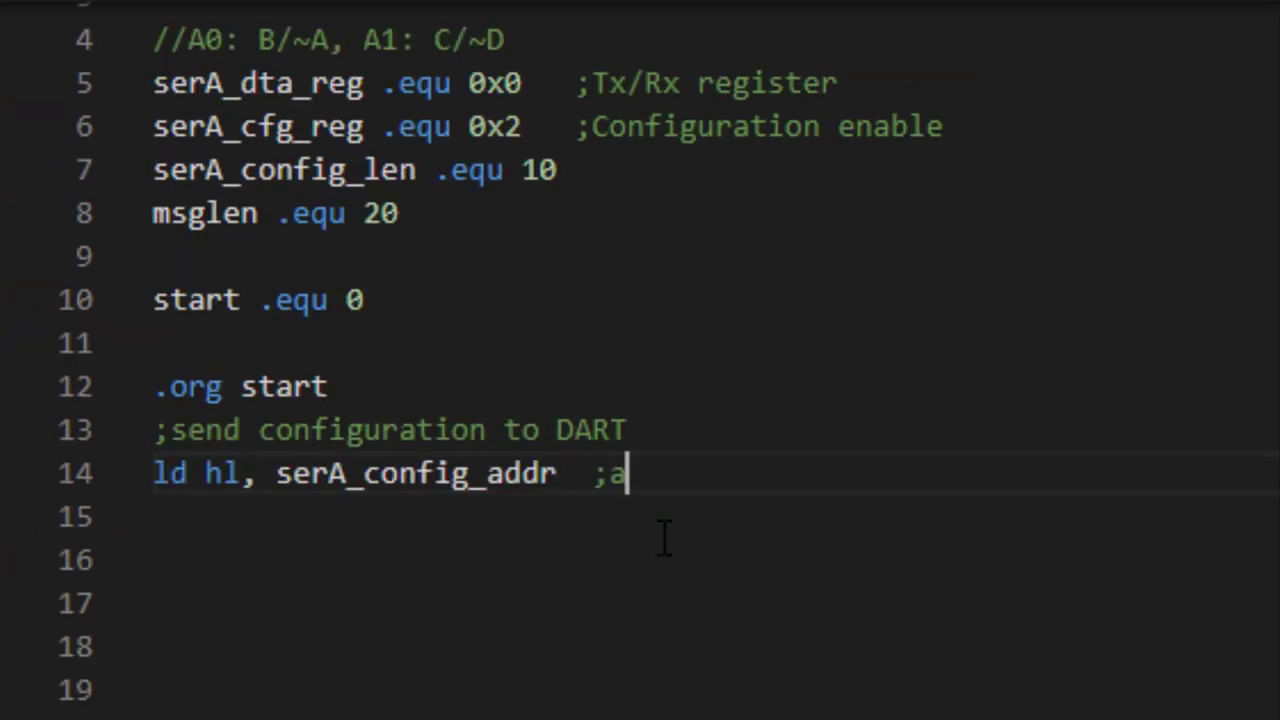
{"action": "type", "text": "ddress of configuration register"}
{"action": "left_click", "coordinate": [715, 517]}
{"action": "type", "text": "ld b,"}
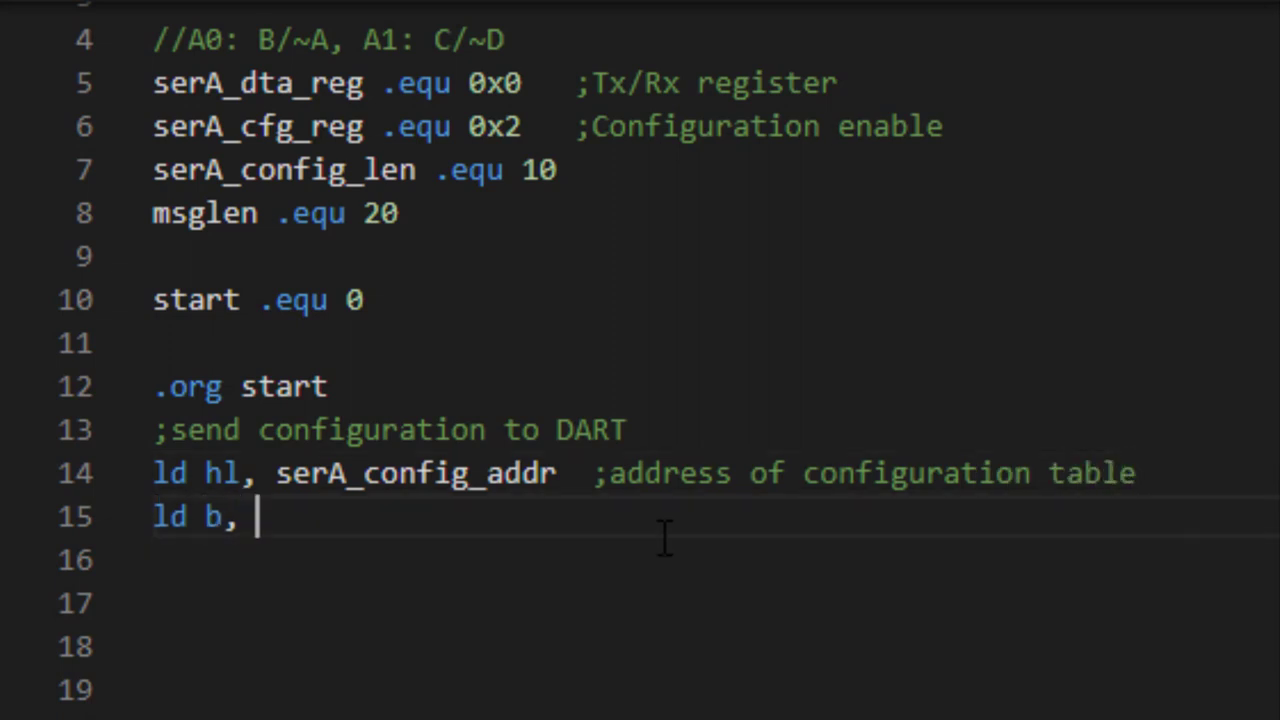
{"action": "type", "text": "serA_config_len   ;length of configuration table"}
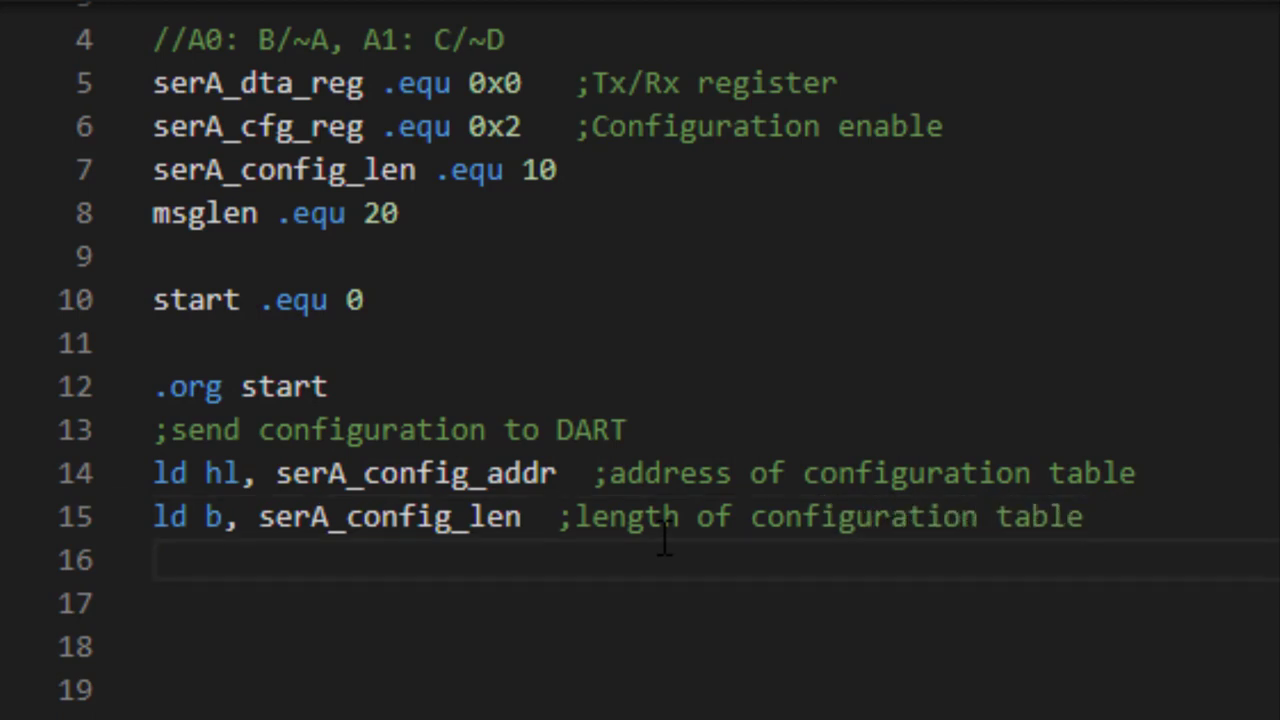
{"action": "type", "text": "ld c, serA_cfg_reg"}
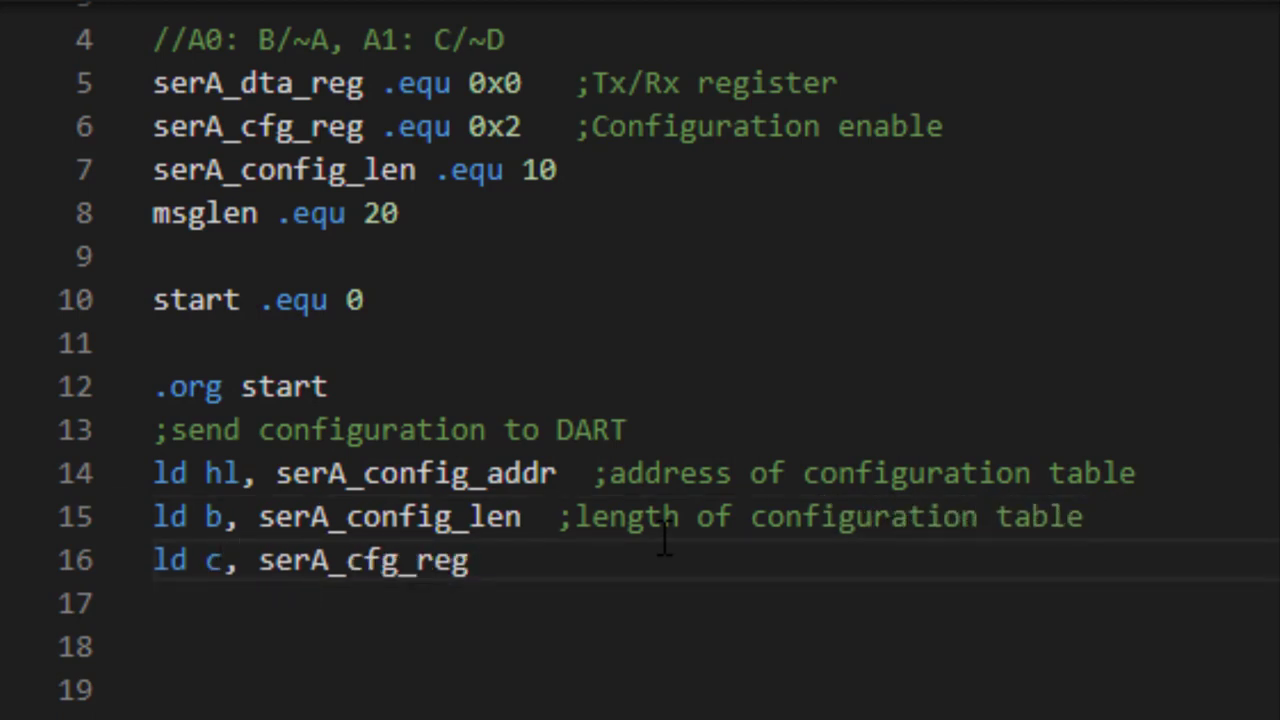
{"action": "type", "text": ";IO Address ("}
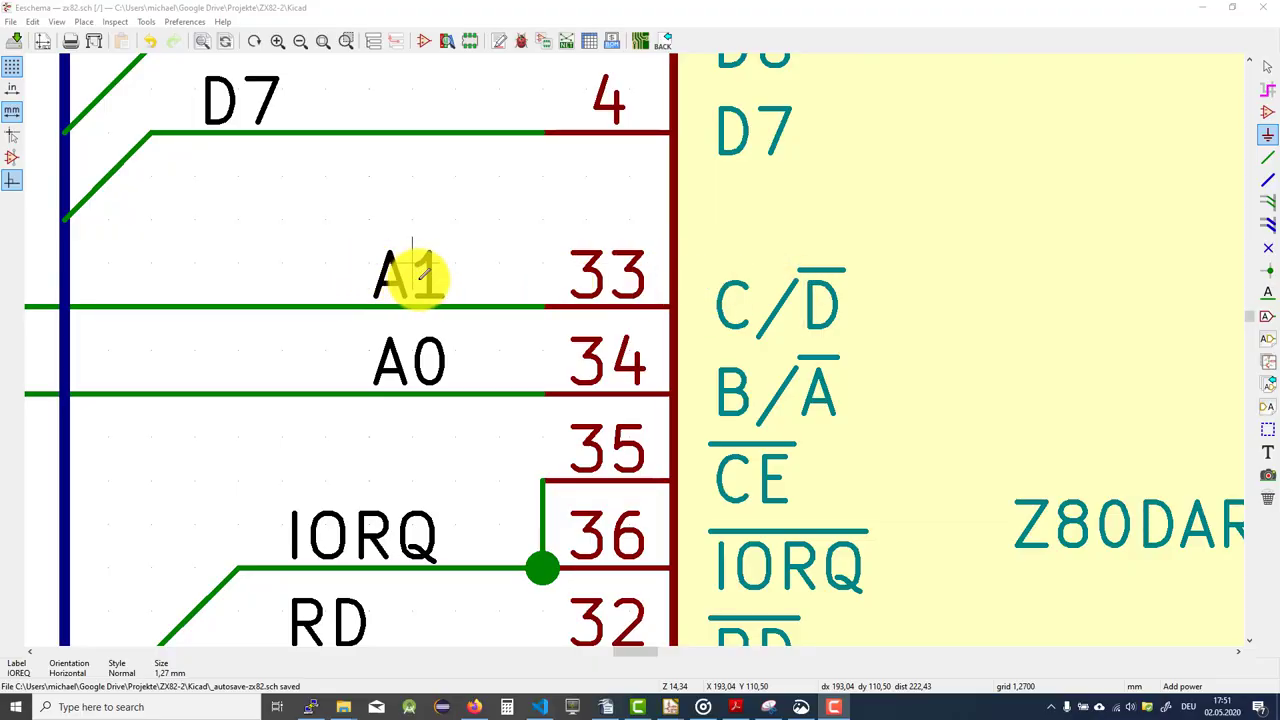
{"action": "mouse_move", "coordinate": [745, 275]}
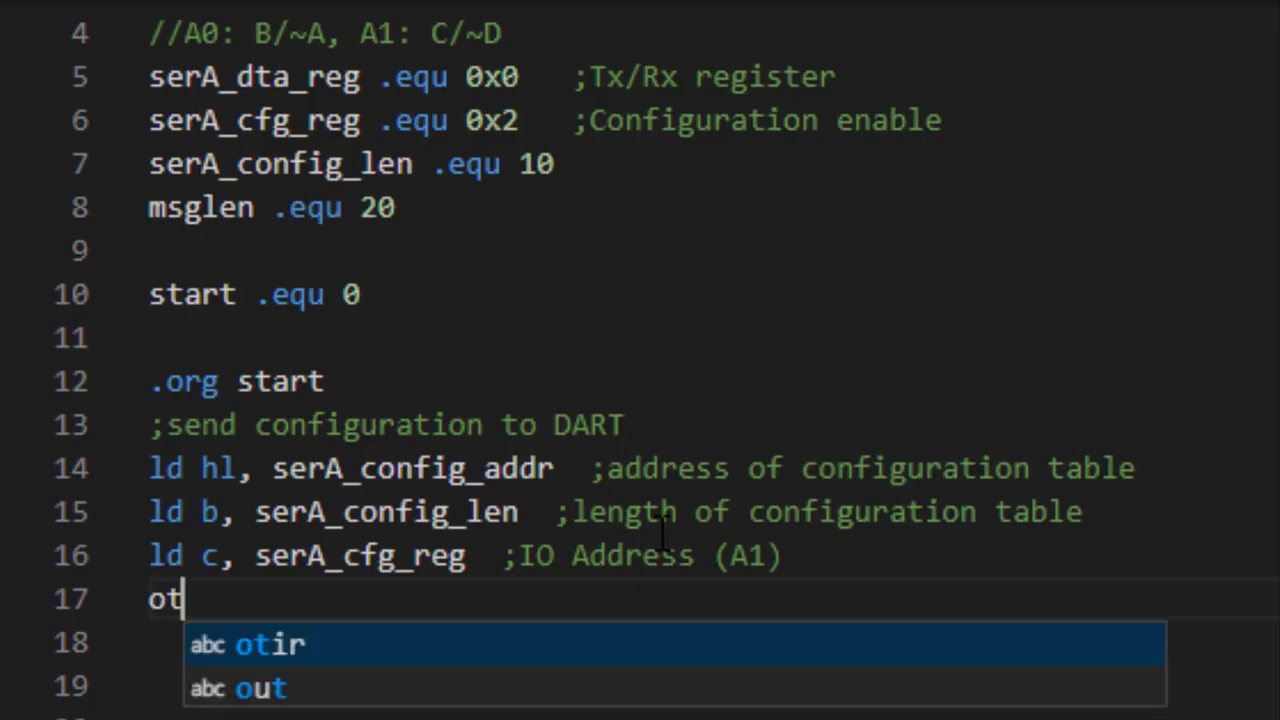
{"action": "type", "text": "ir"}
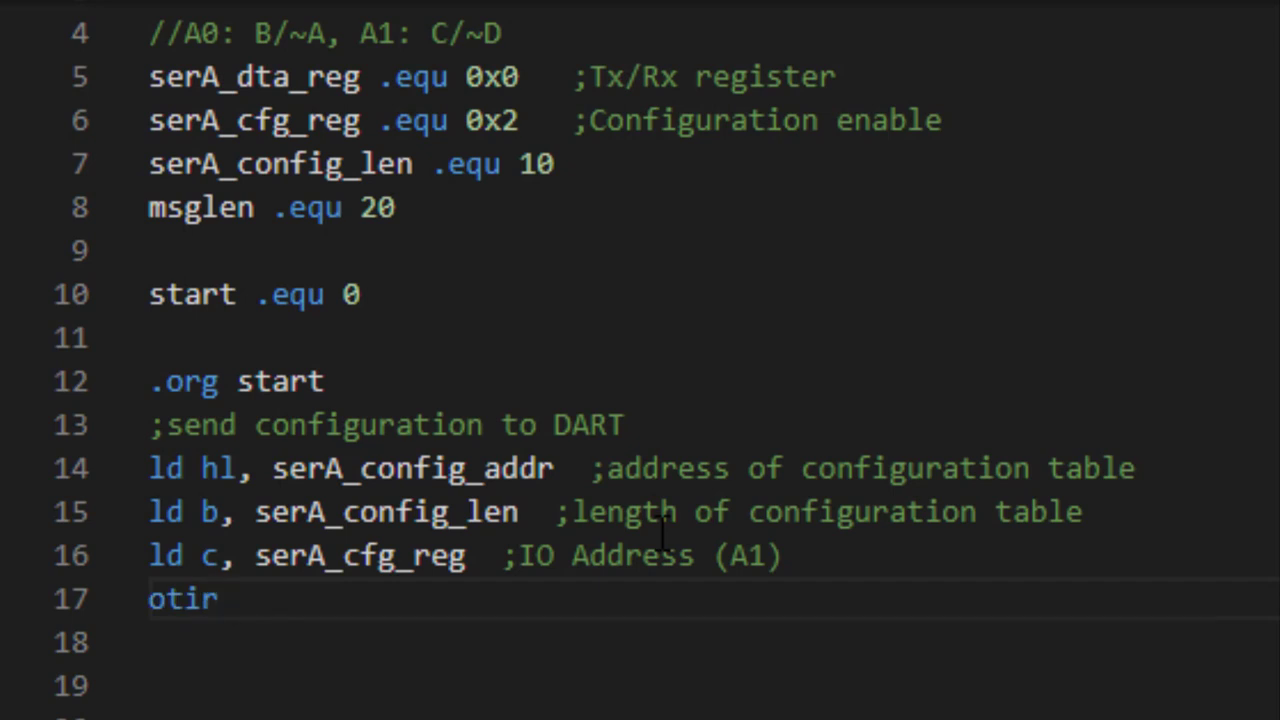
{"action": "type", "text": "// bu"}
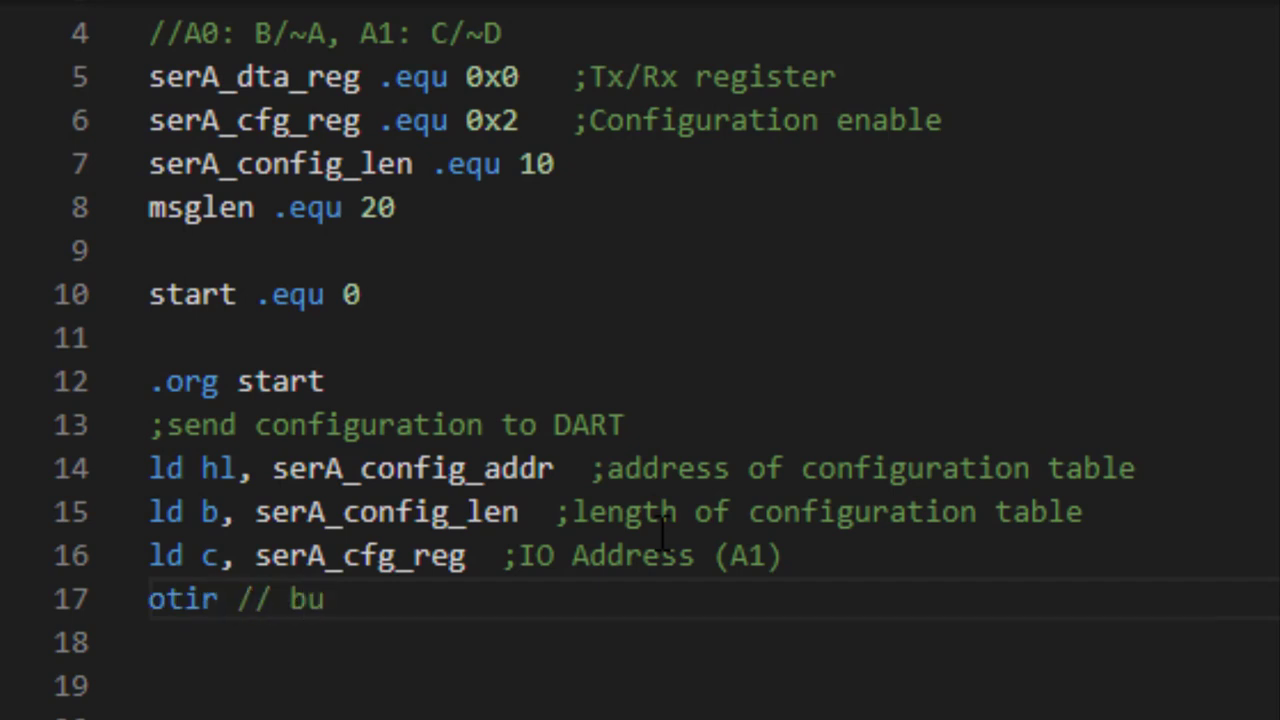
{"action": "type", "text": "lk wri"}
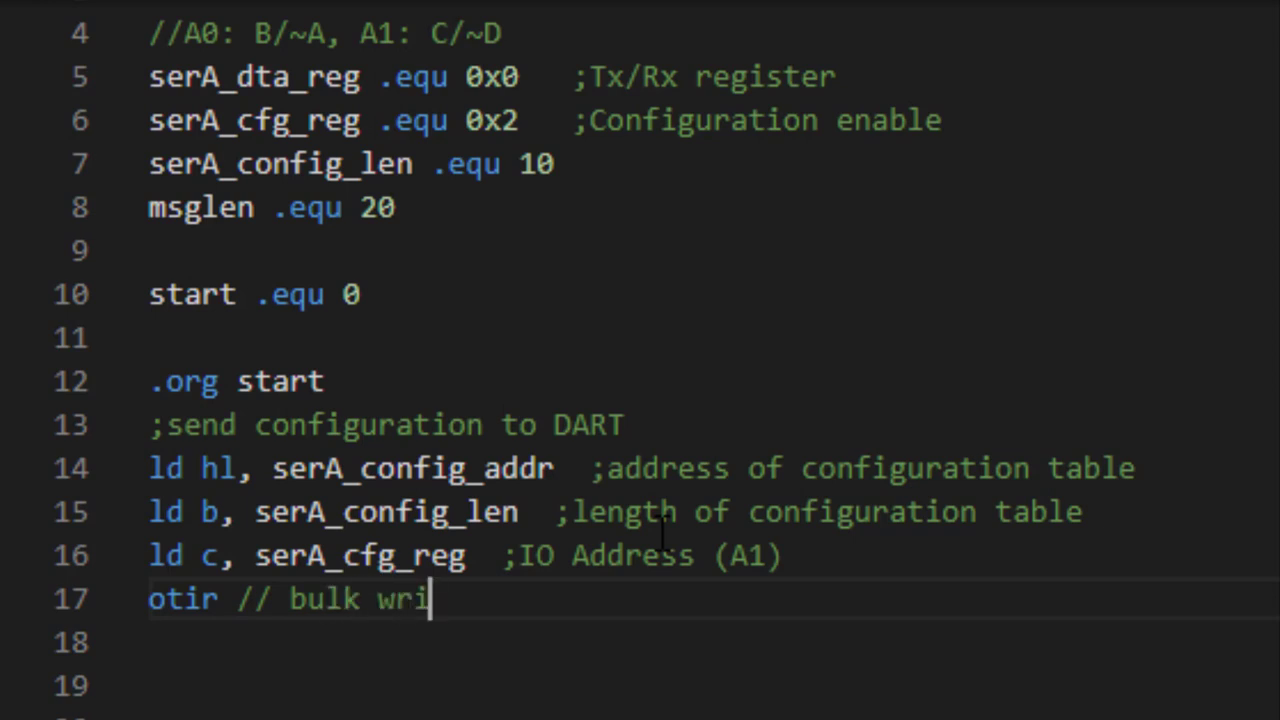
{"action": "type", "text": "te"}
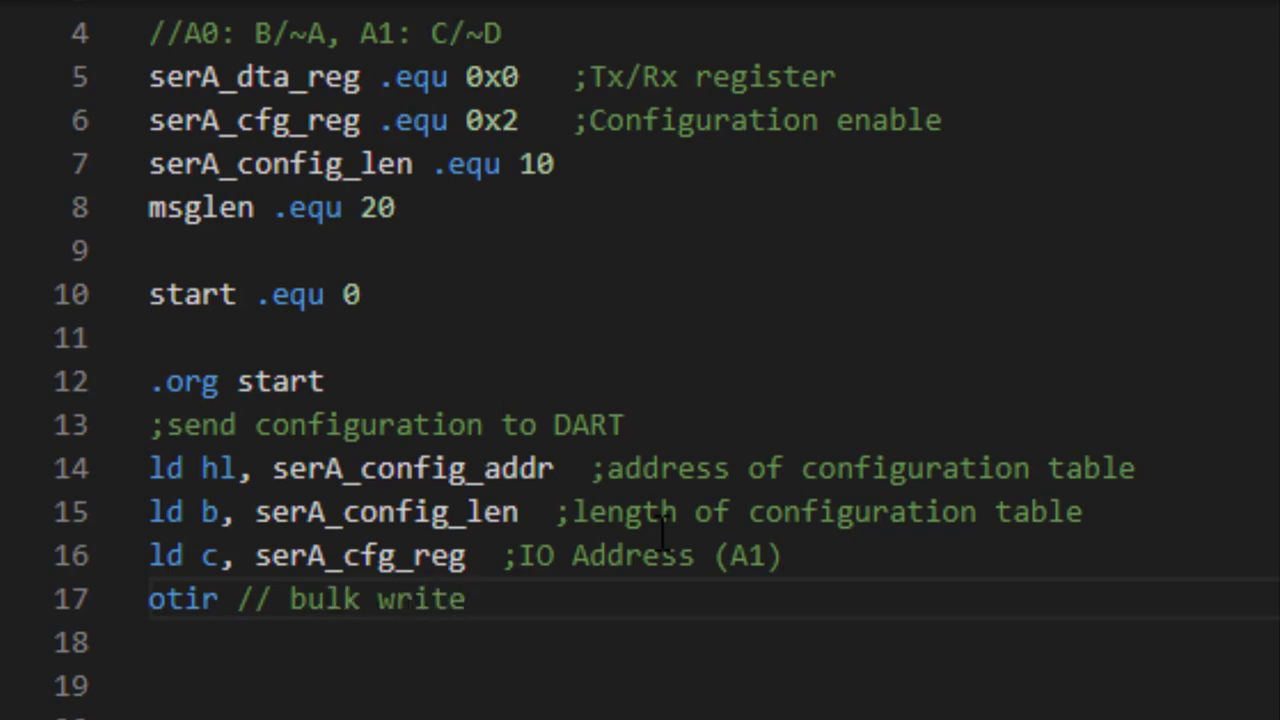
Below the first otir, add ld hl, message / ld b, msglen / ld c, serA_dta_reg, then halt.
{"action": "scroll", "scroll_direction": "down", "scroll_amount": 3}
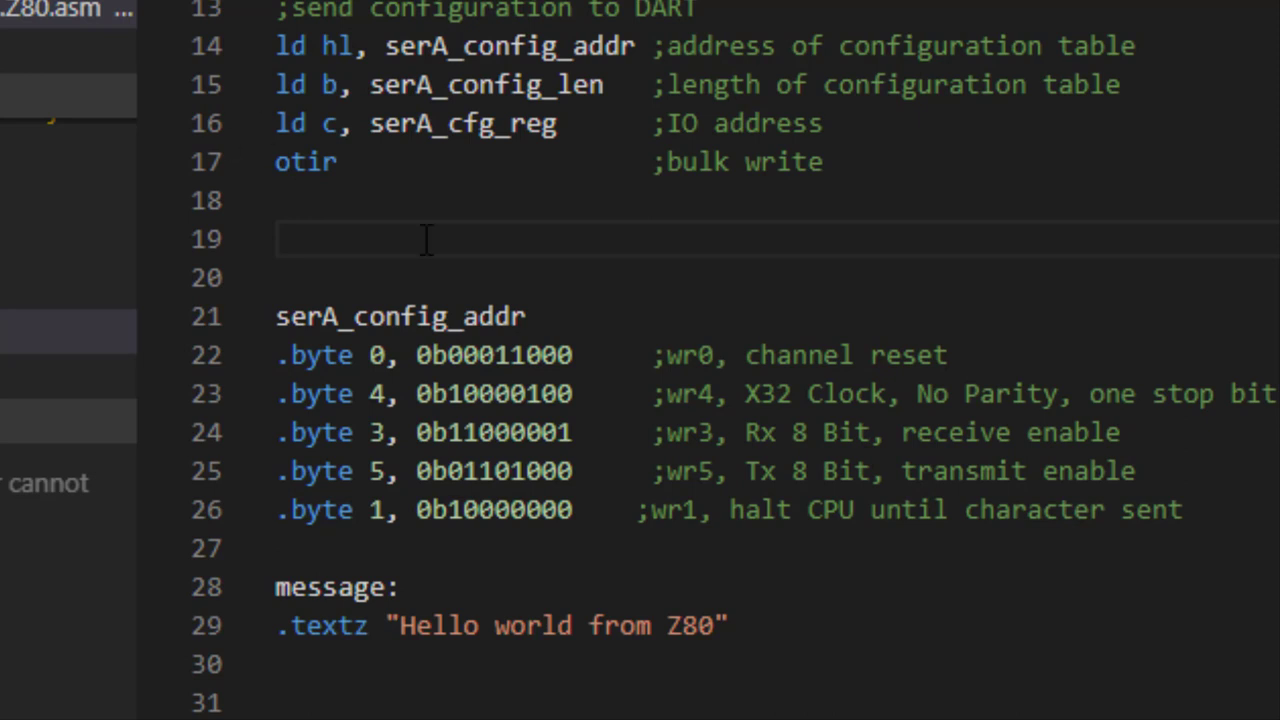
{"action": "type", "text": "ld hl,"}
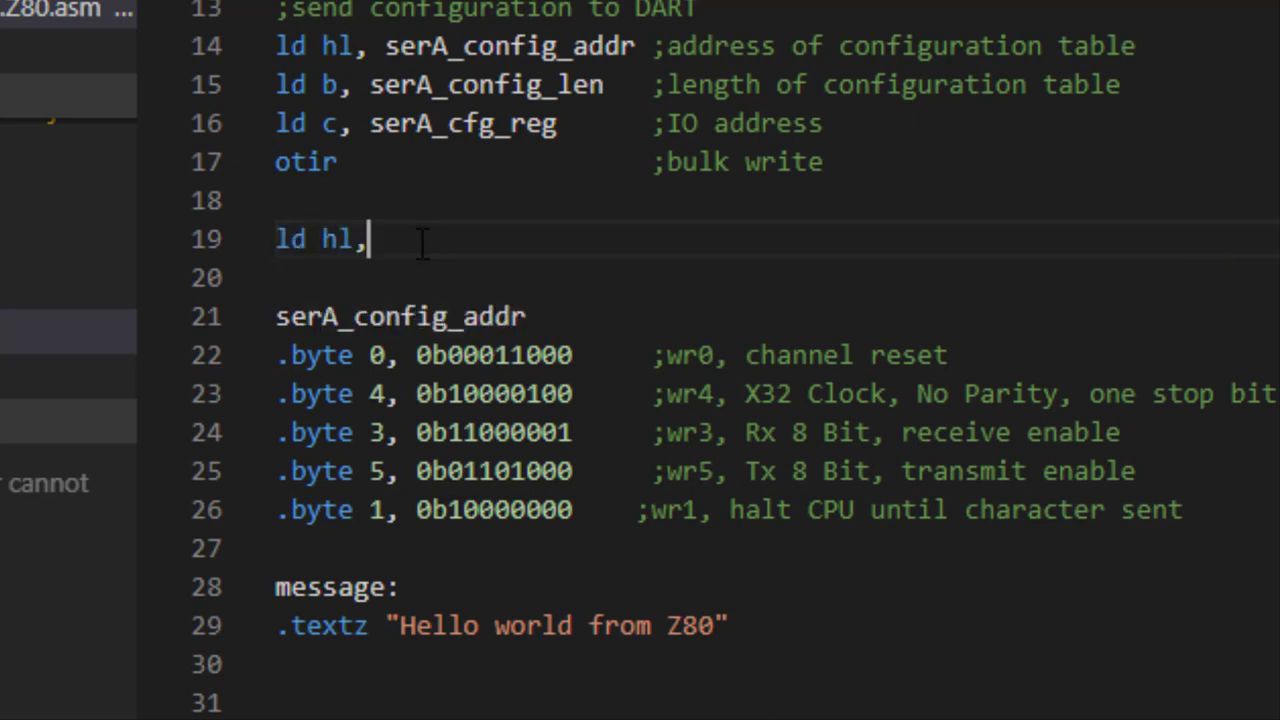
{"action": "type", "text": "message"}
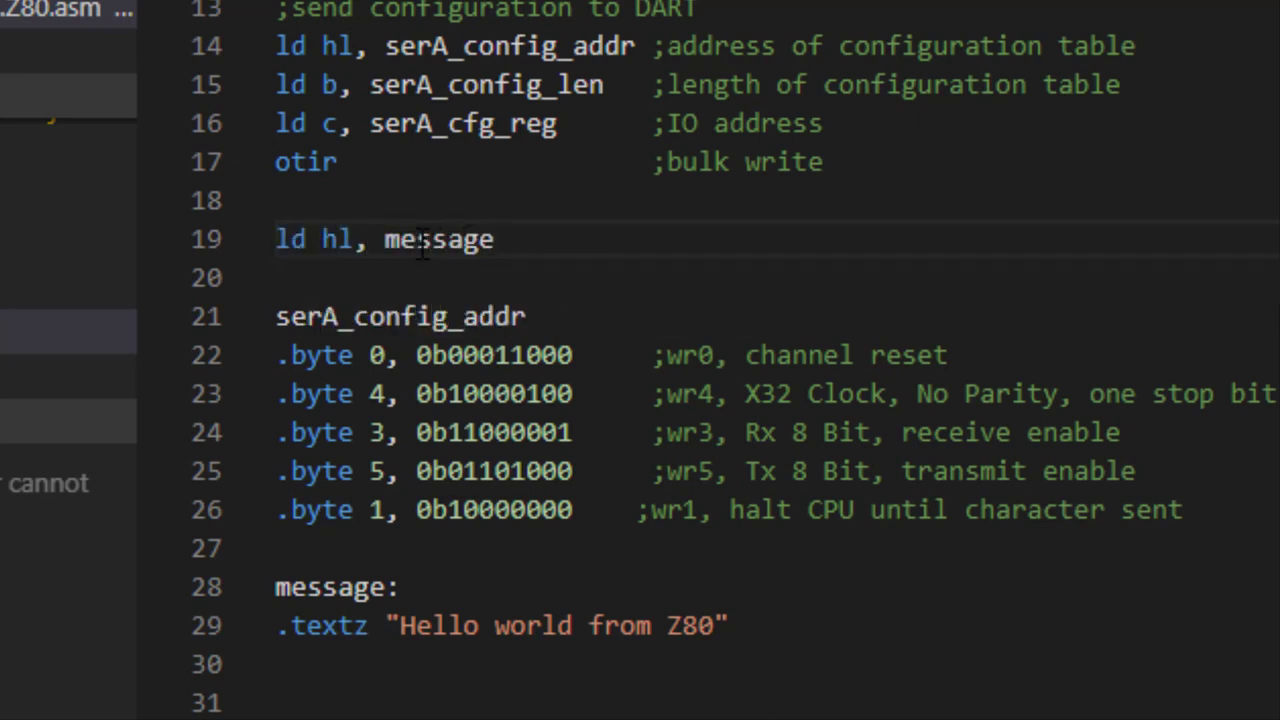
{"action": "type", "text": "ld b,"}
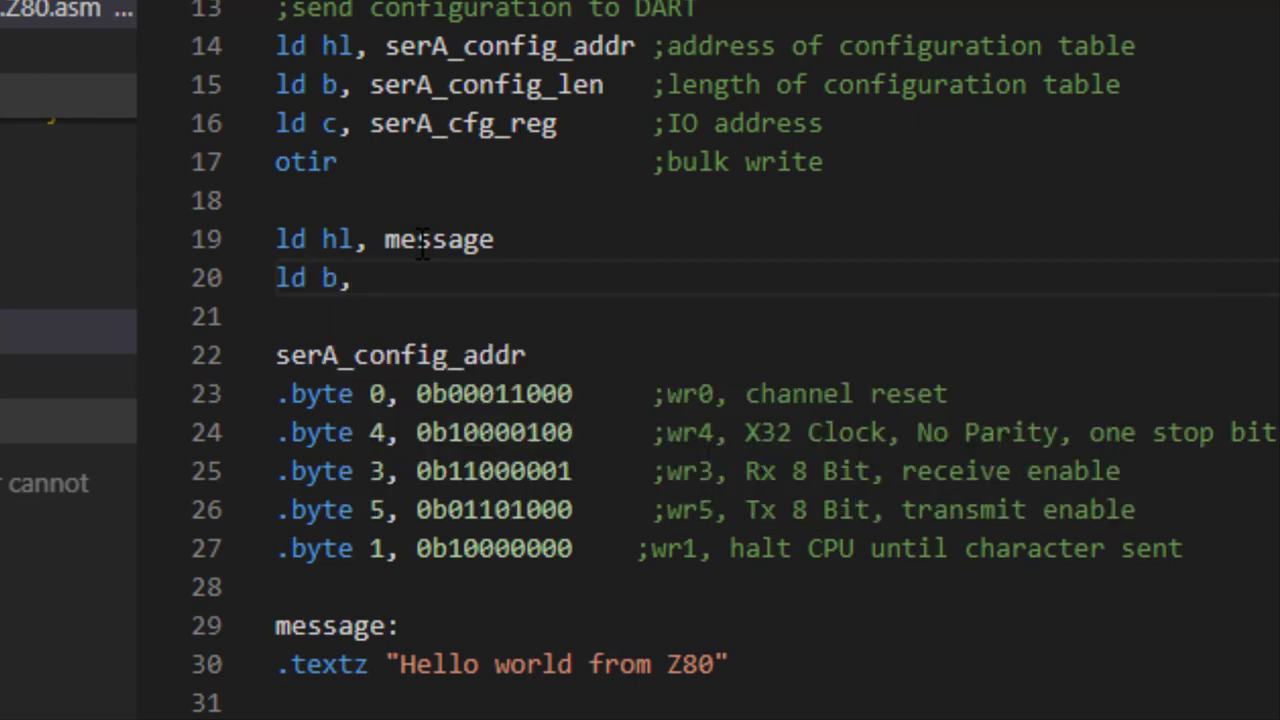
{"action": "type", "text": "msglen"}
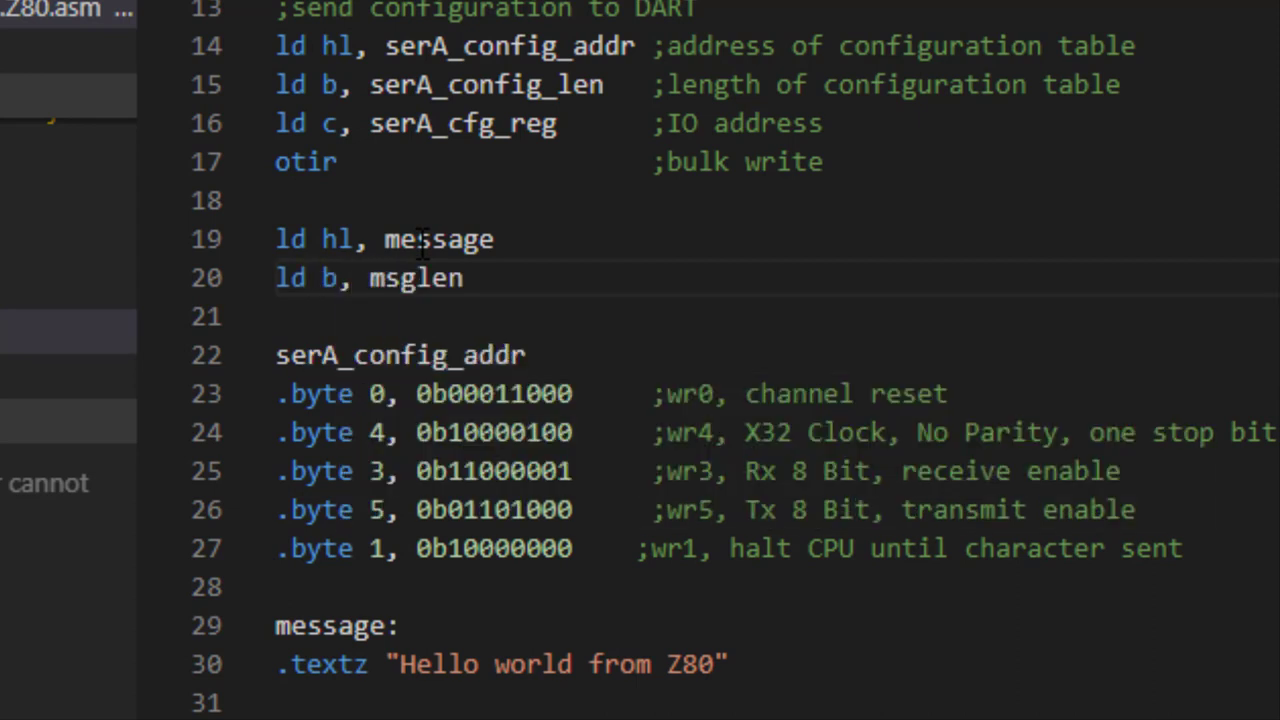
{"action": "type", "text": "ld c,"}
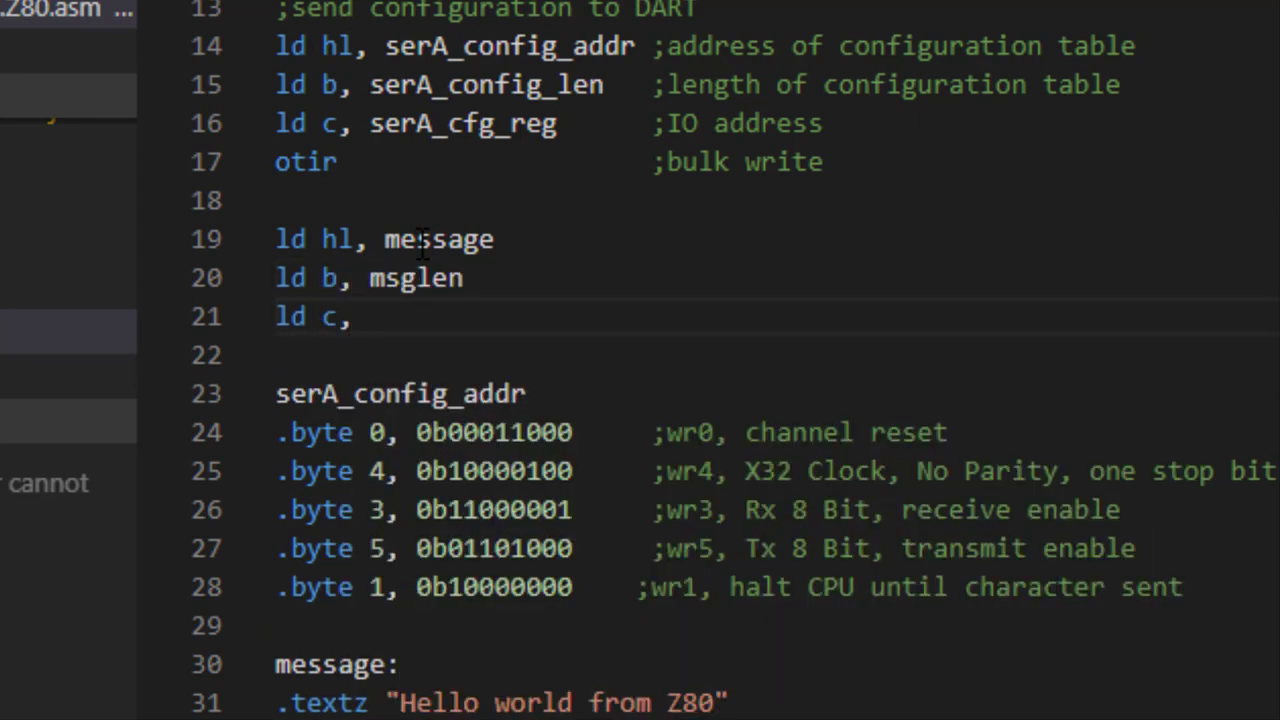
{"action": "type", "text": "sar"}
{"action": "left_click", "coordinate": [777, 356]}
{"action": "type", "text": "otir"}
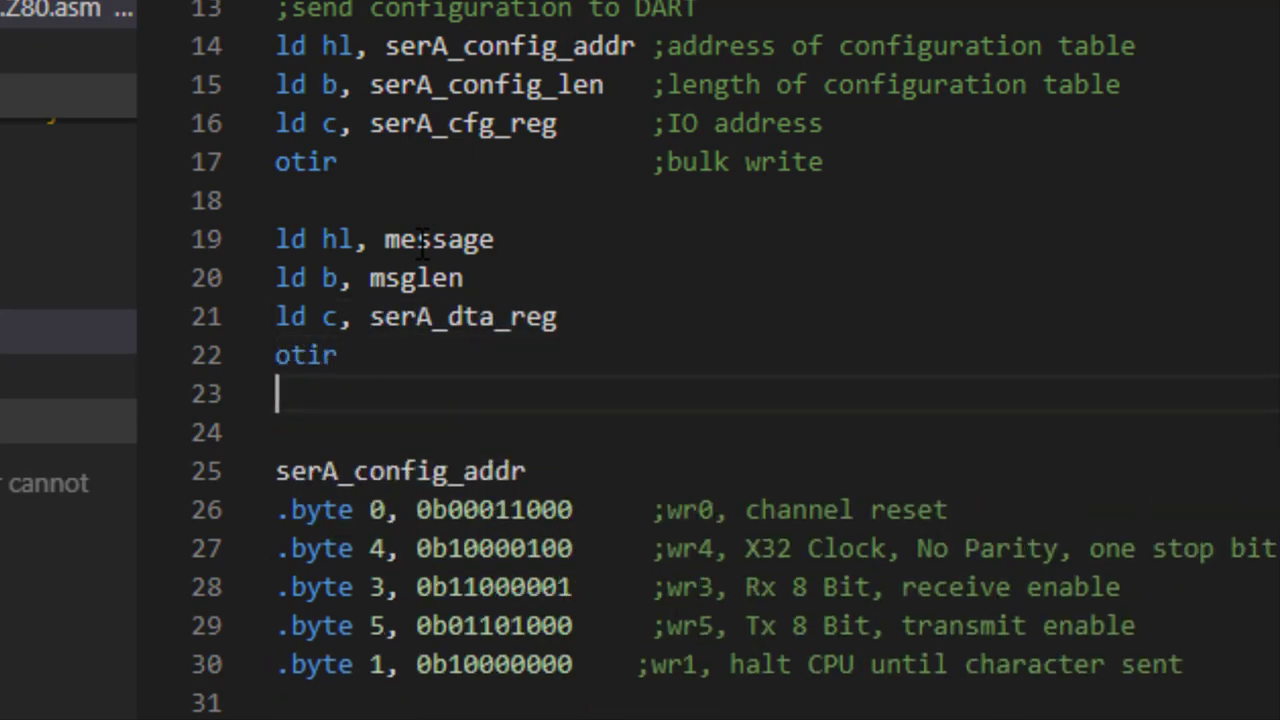
{"action": "type", "text": "halt"}
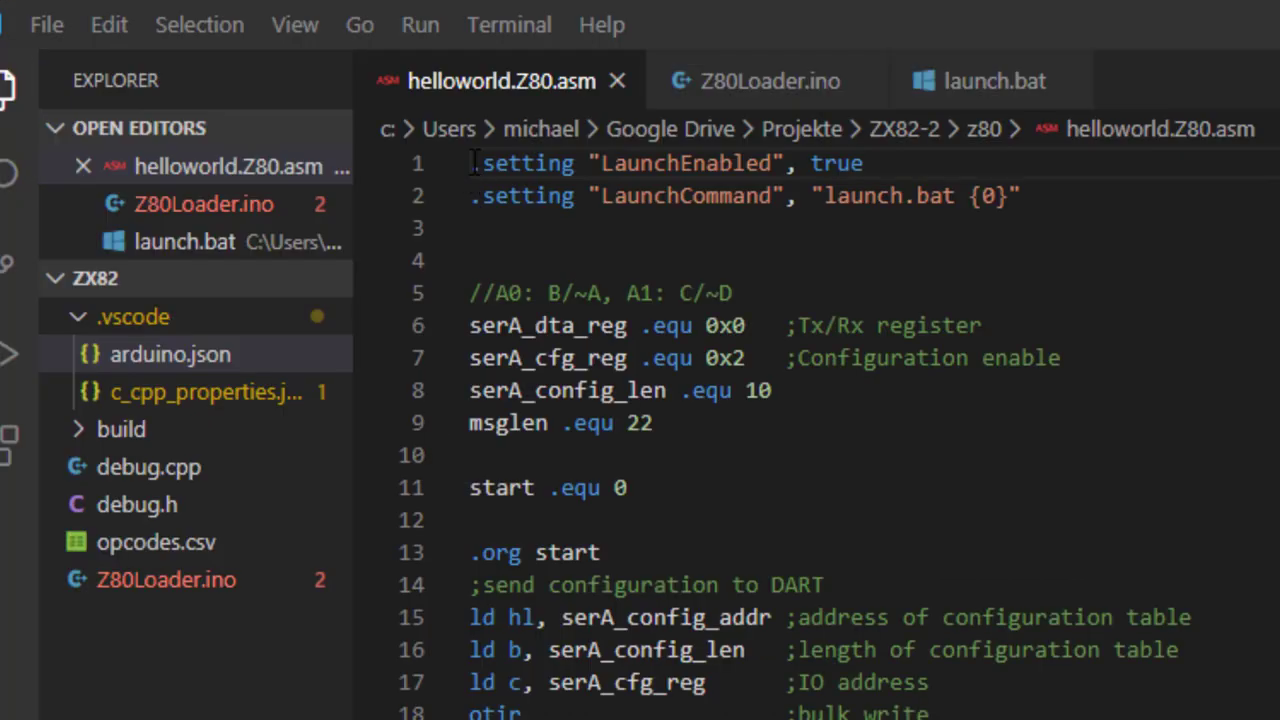
Change 'msglen .equ 20' to 'msglen .equ 22' in helloworld.Z80.asm and save.
{"action": "left_click_drag", "start_coordinate": [472, 163], "coordinate": [655, 196]}
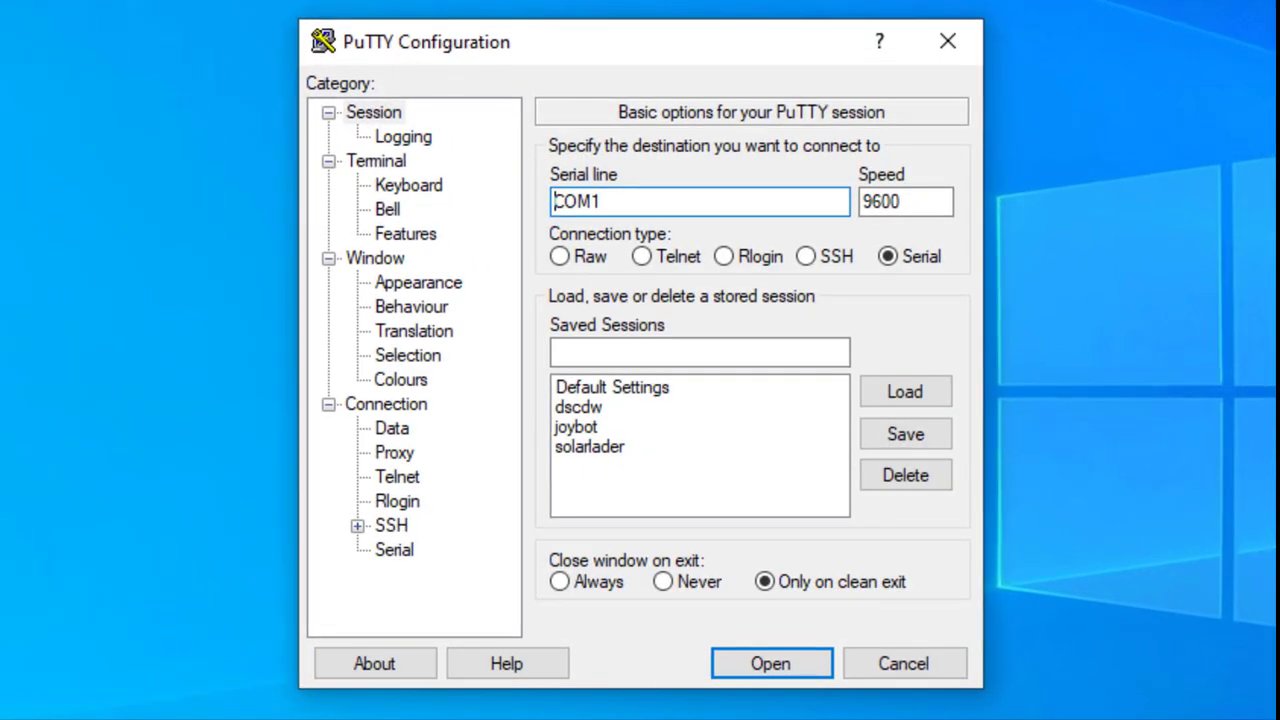
{"action": "mouse_move", "coordinate": [689, 191]}
{"action": "type", "text": "2"}
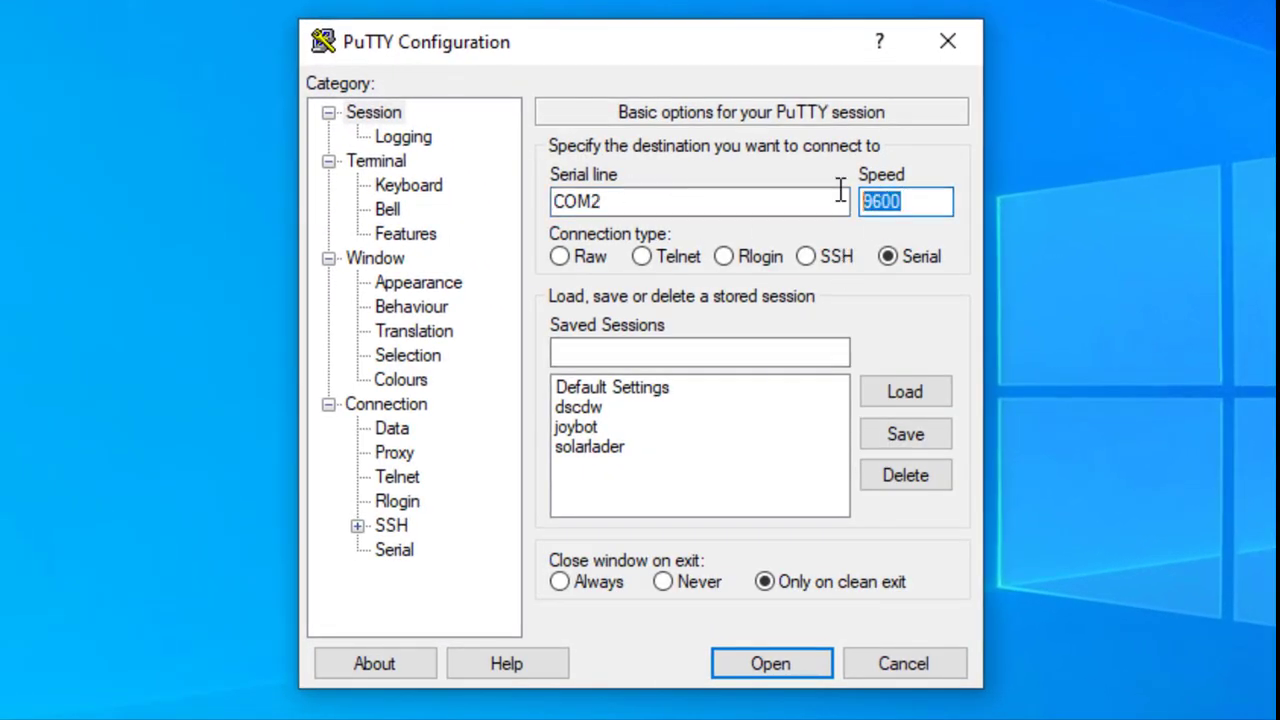
Connect PuTTY over serial line COM2 at speed 125000.
{"action": "type", "text": "125000"}
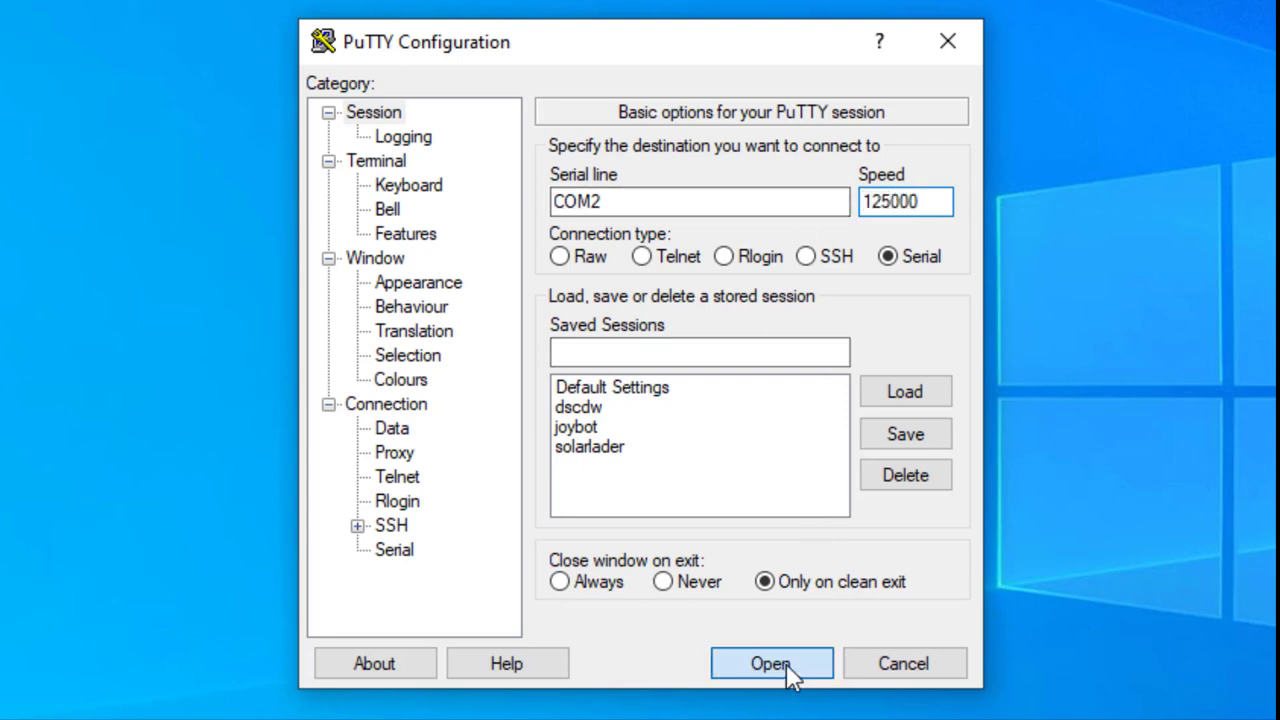
{"action": "left_click", "coordinate": [771, 663]}
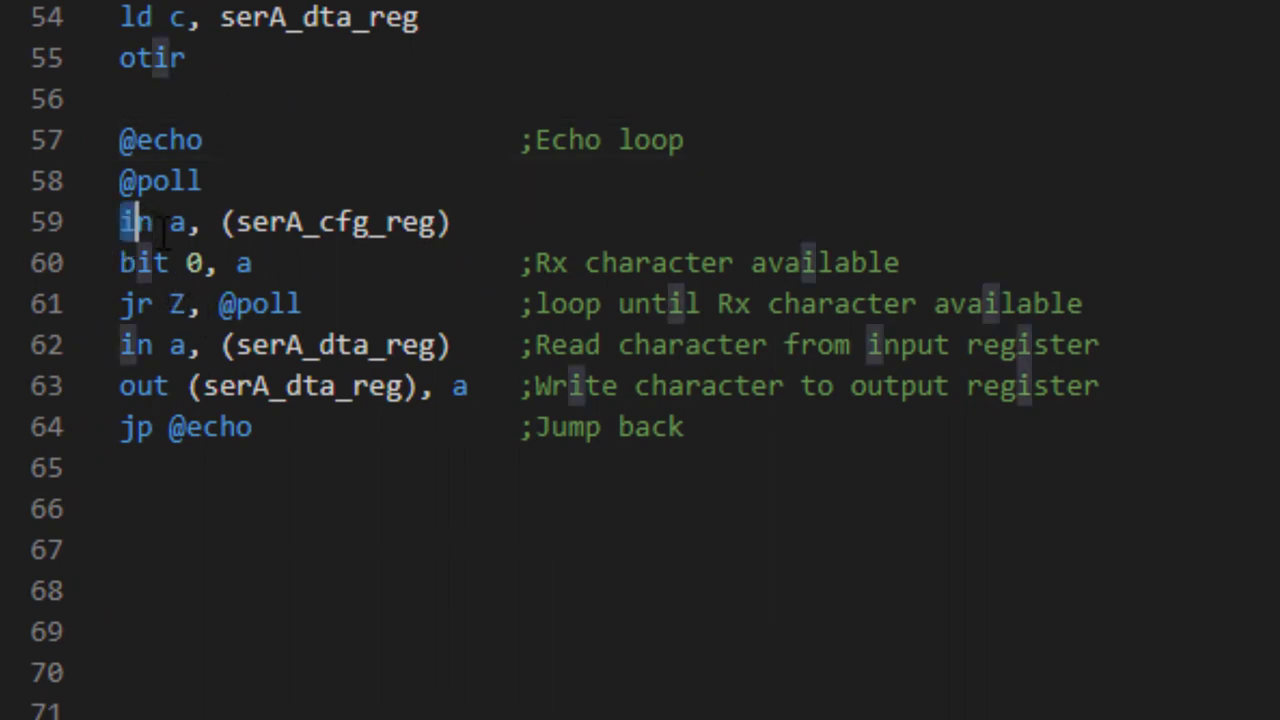
Mark the configuration-register line, open DART.Z80.asm beside the terminal, and type 'Hello from Doct'.
{"action": "left_click_drag", "start_coordinate": [120, 222], "coordinate": [267, 263]}
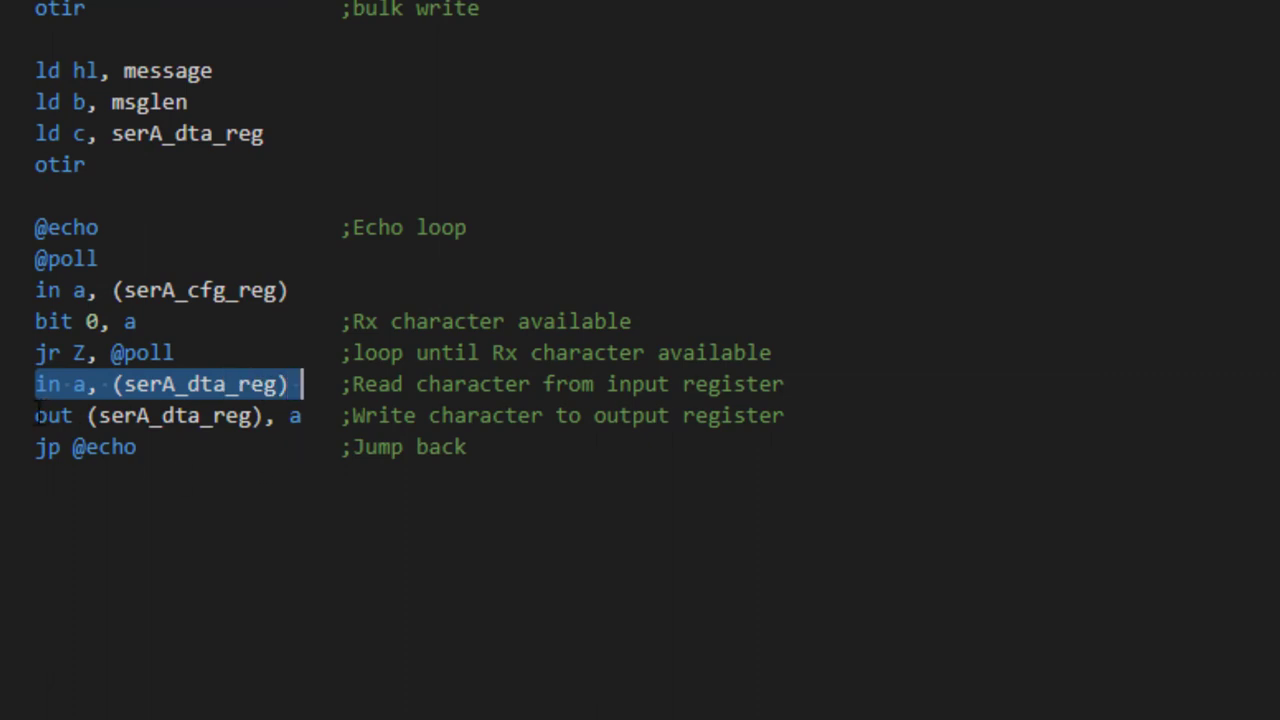
{"action": "left_click", "coordinate": [125, 415]}
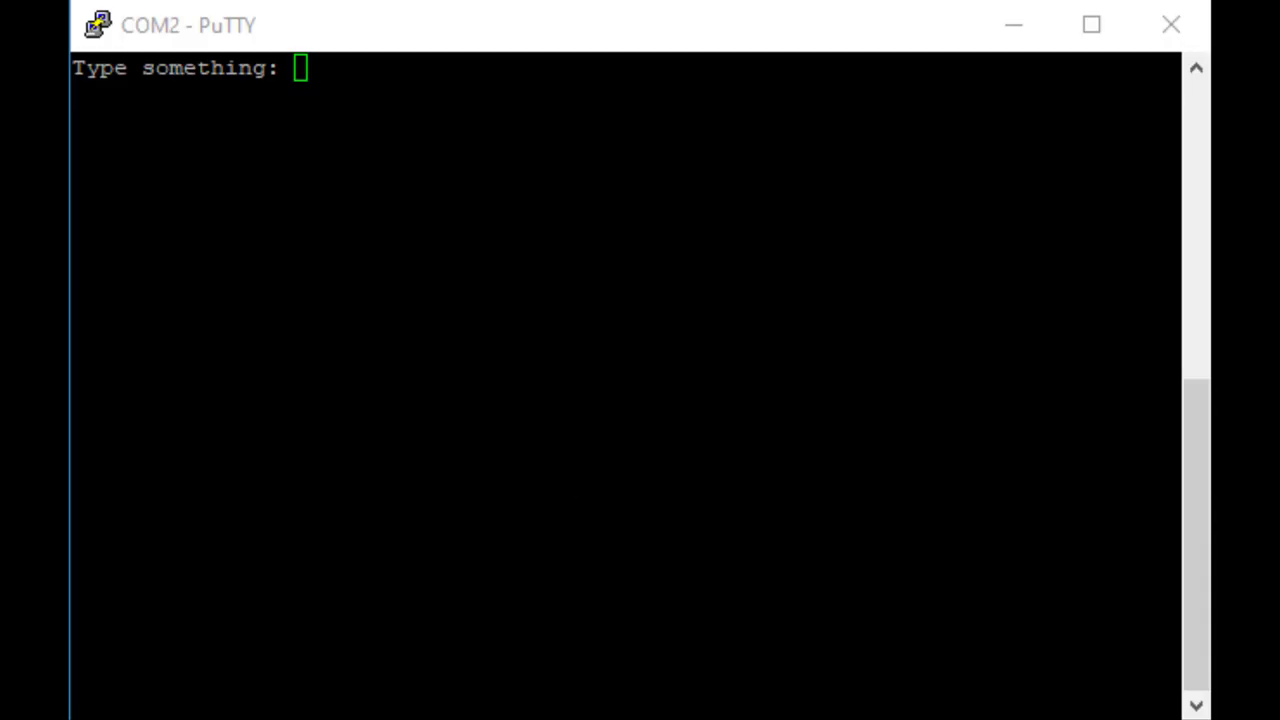
{"action": "type", "text": "Hello from Doct"}
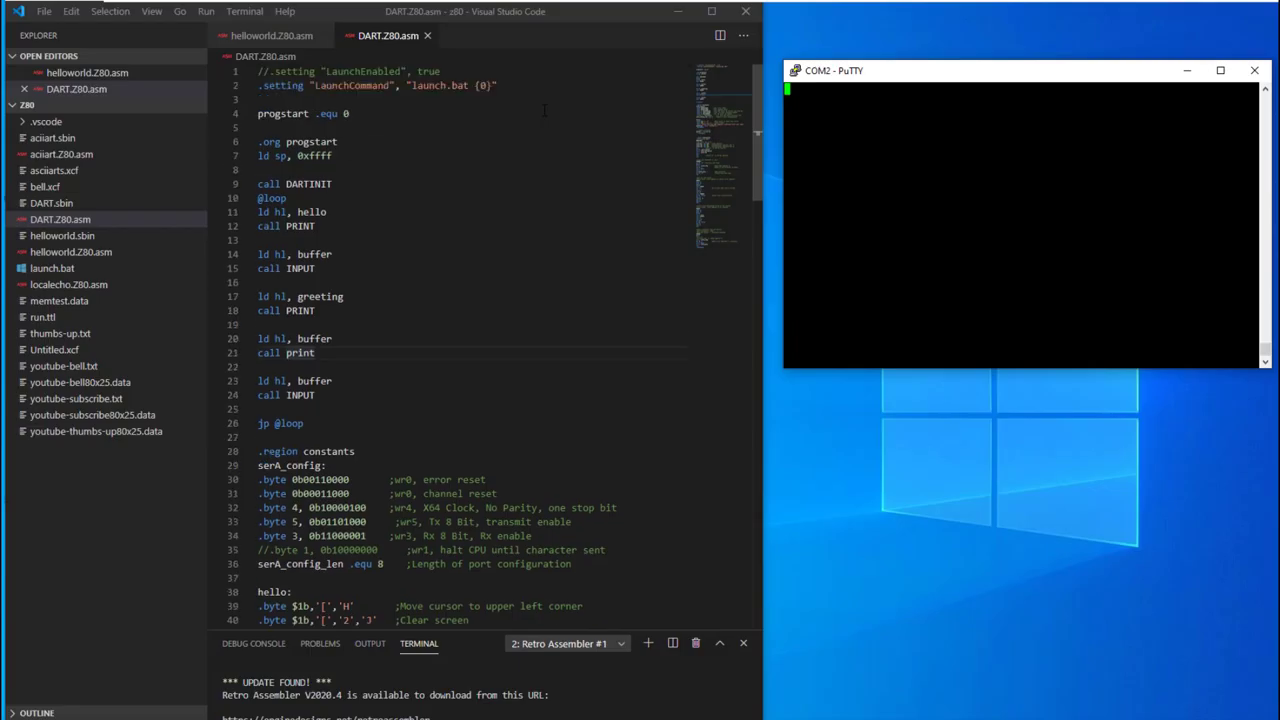
Answer the COM2 terminal's name prompt with 'Doctor Volt'.
{"action": "scroll", "scroll_direction": "down", "scroll_amount": 3}
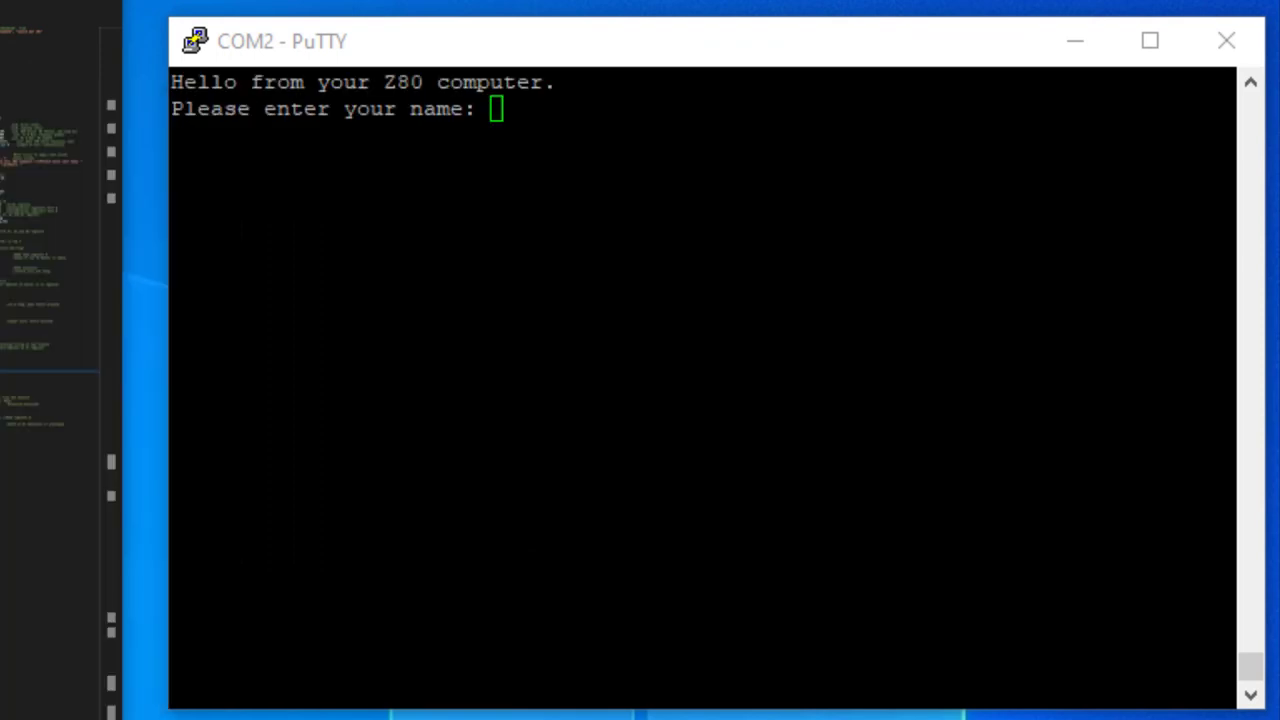
{"action": "type", "text": "D"}
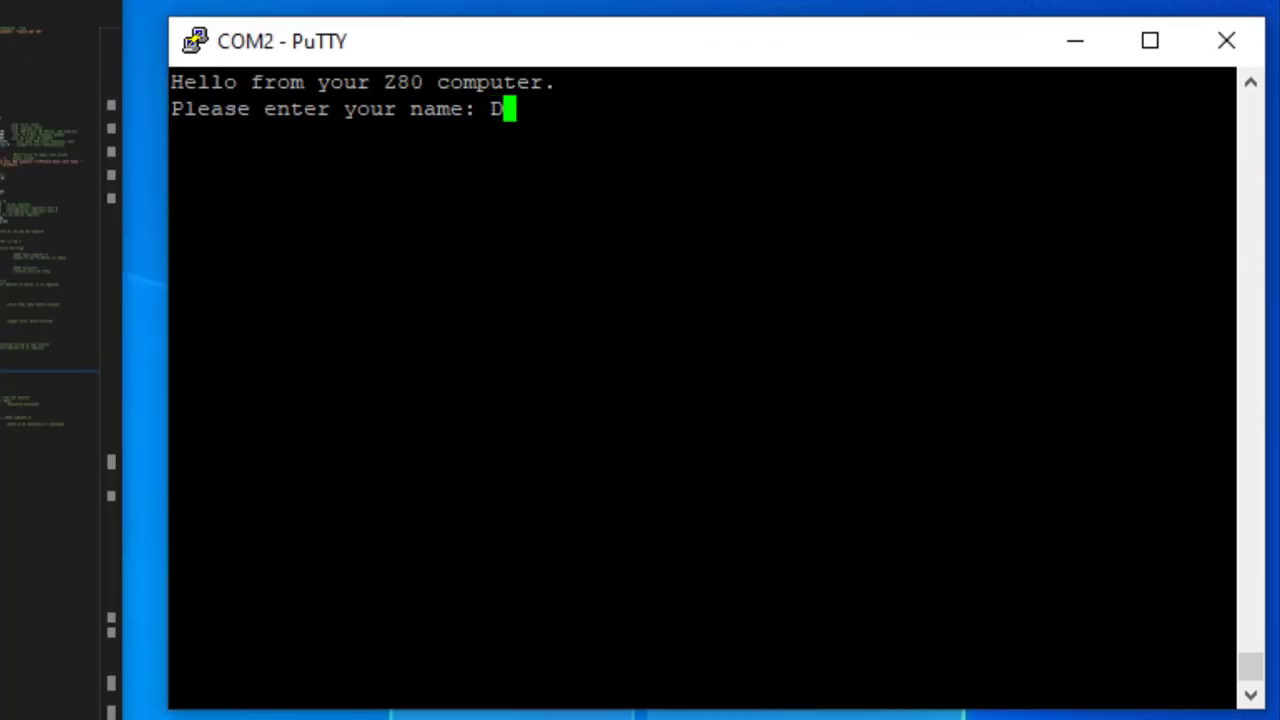
{"action": "type", "text": "octor Volt"}
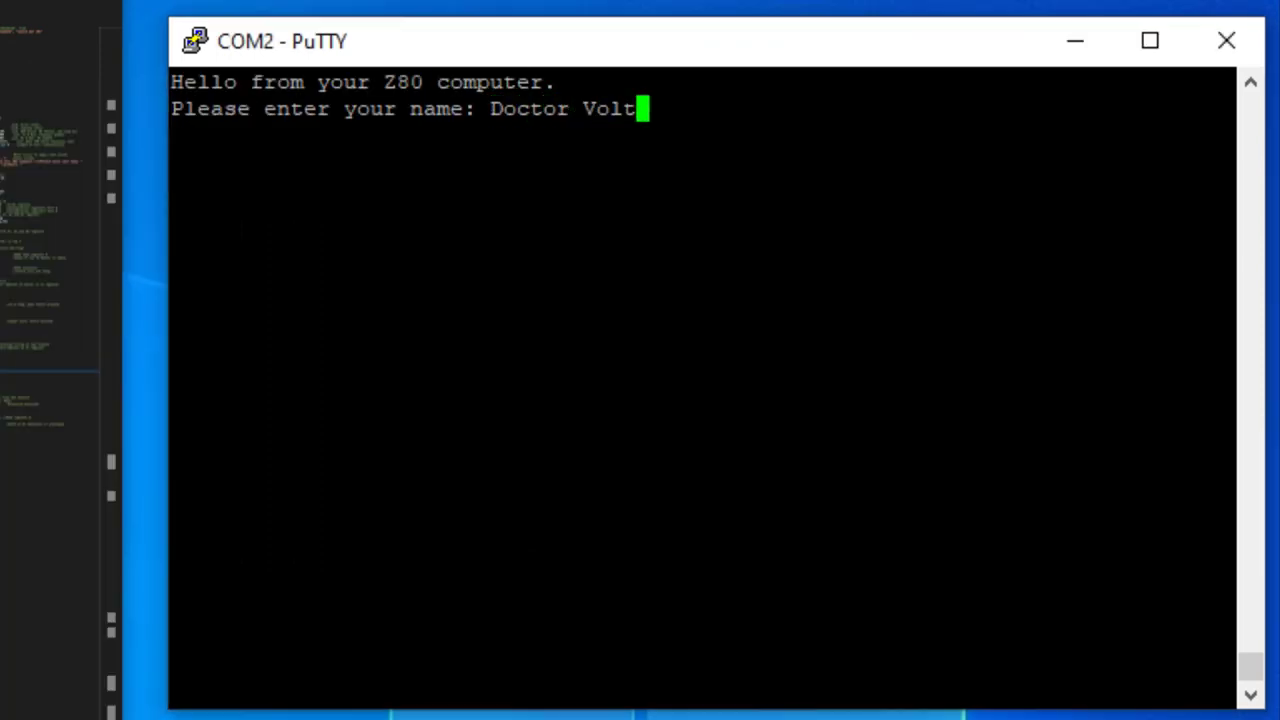
{"action": "key", "text": "Return"}
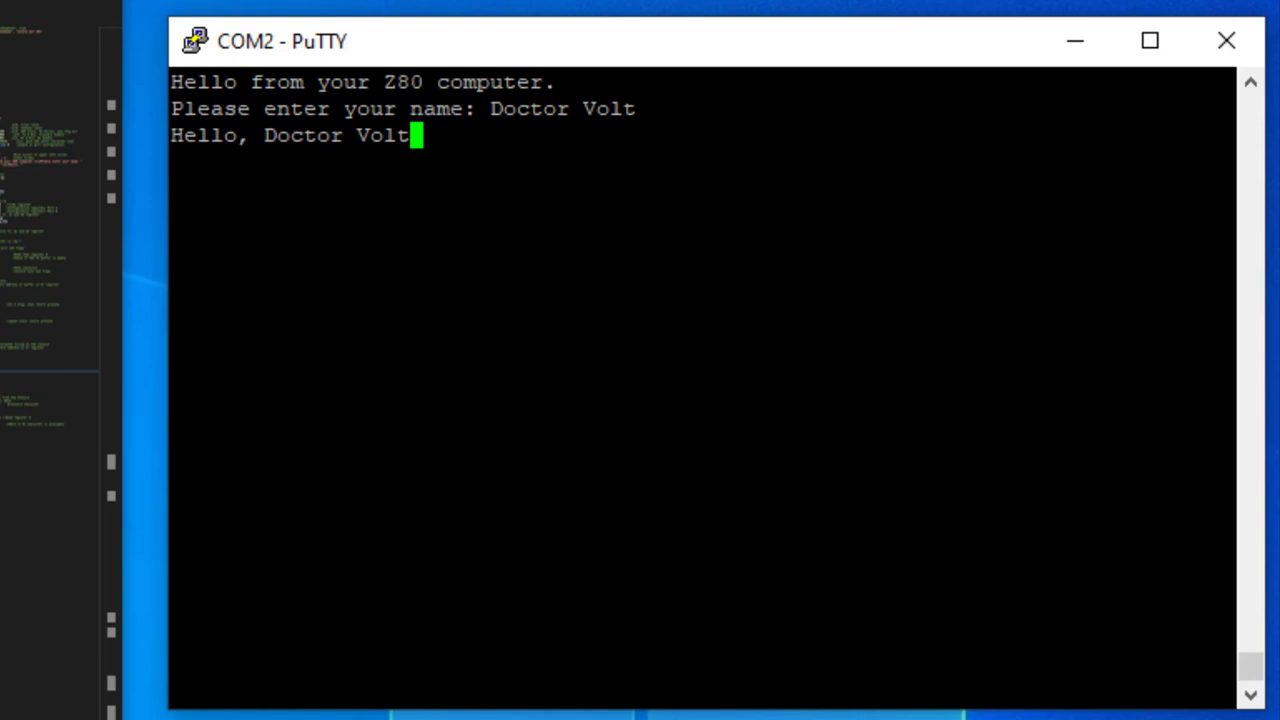